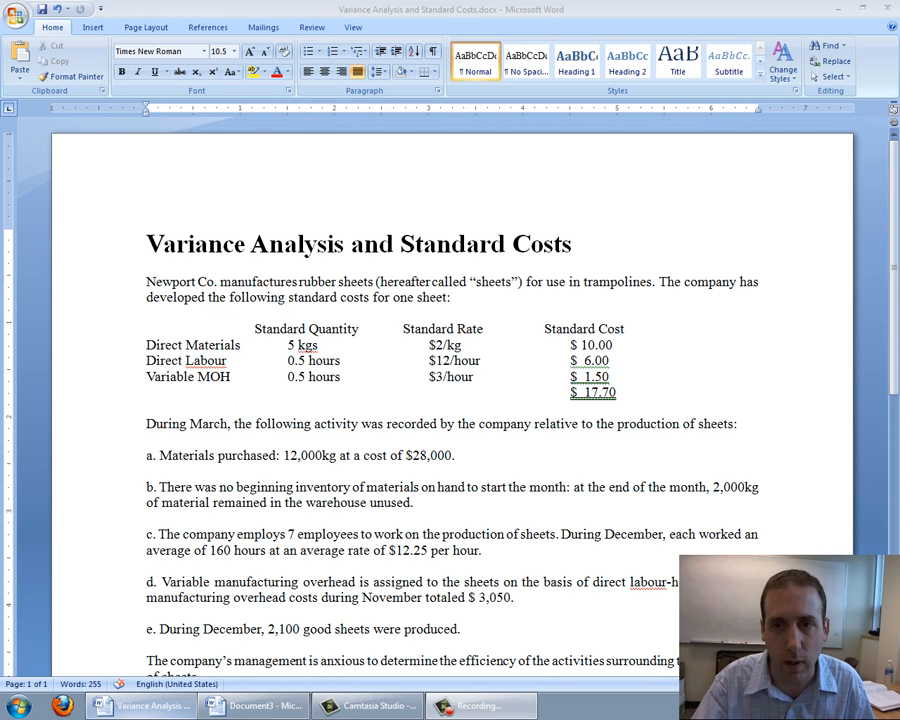
Scroll to the end of the Newport Co. problem and add a blank second page for working
left_click(311, 27)
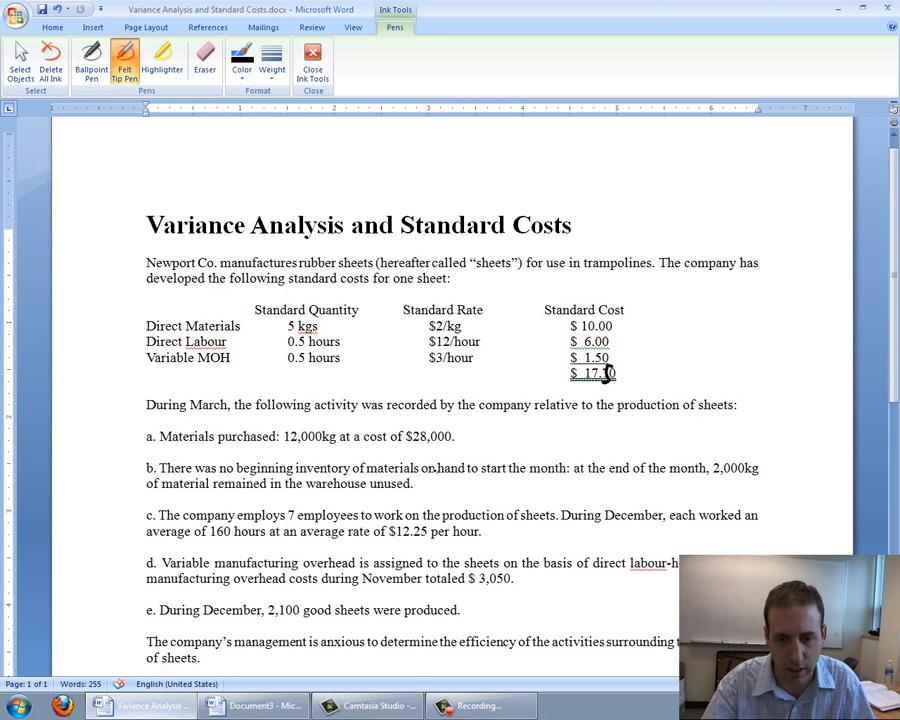
scroll("down", 3)
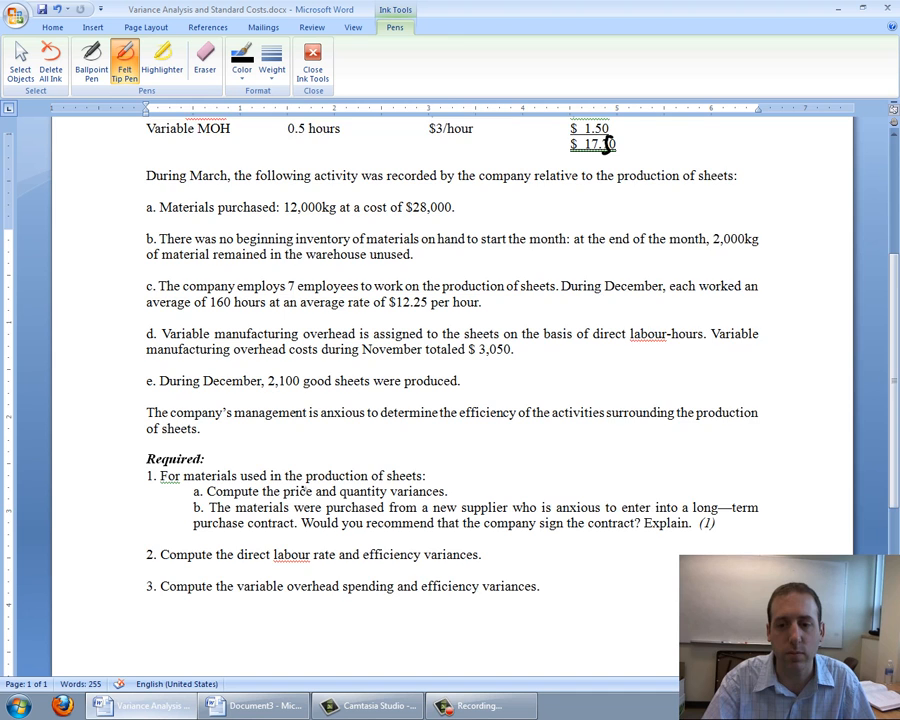
scroll("down", 3)
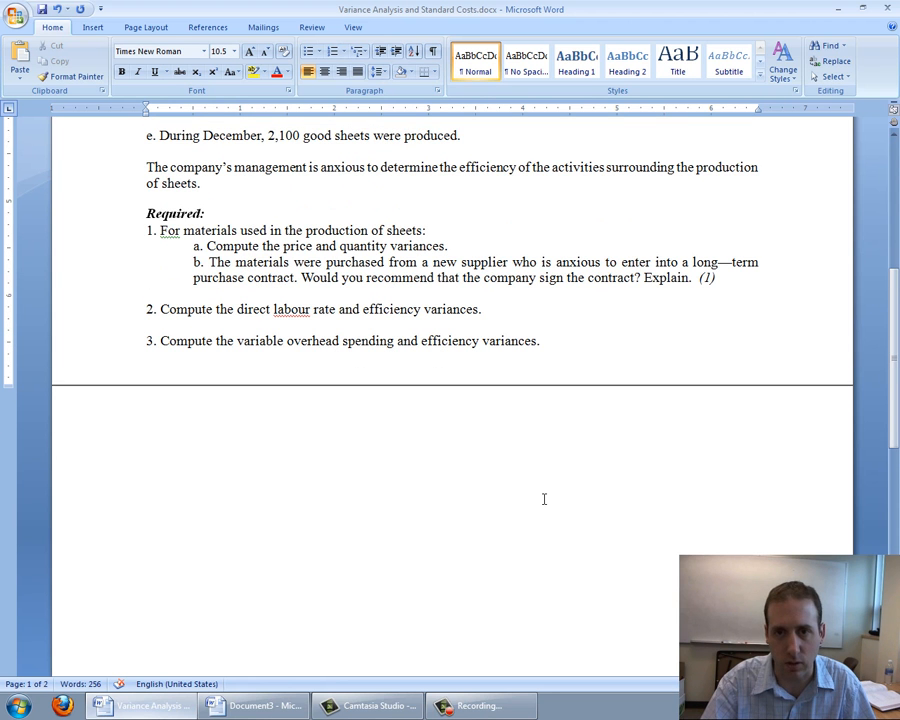
Start freehand inking with the Felt Tip Pen and write the first column AQ ×AP
left_click(311, 27)
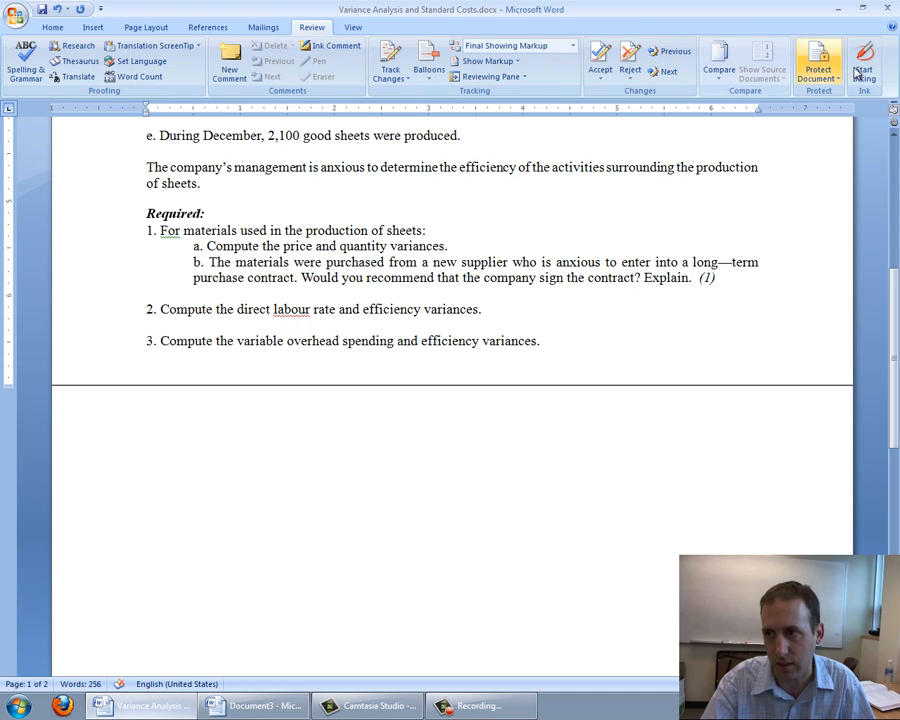
left_click(863, 60)
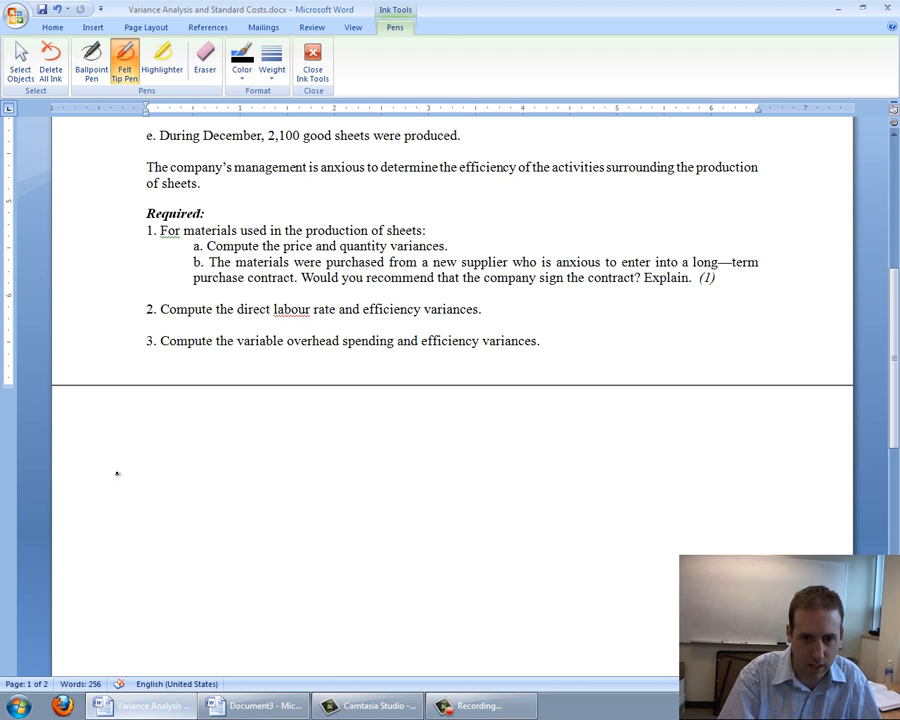
left_click_drag(115, 435, 160, 470)
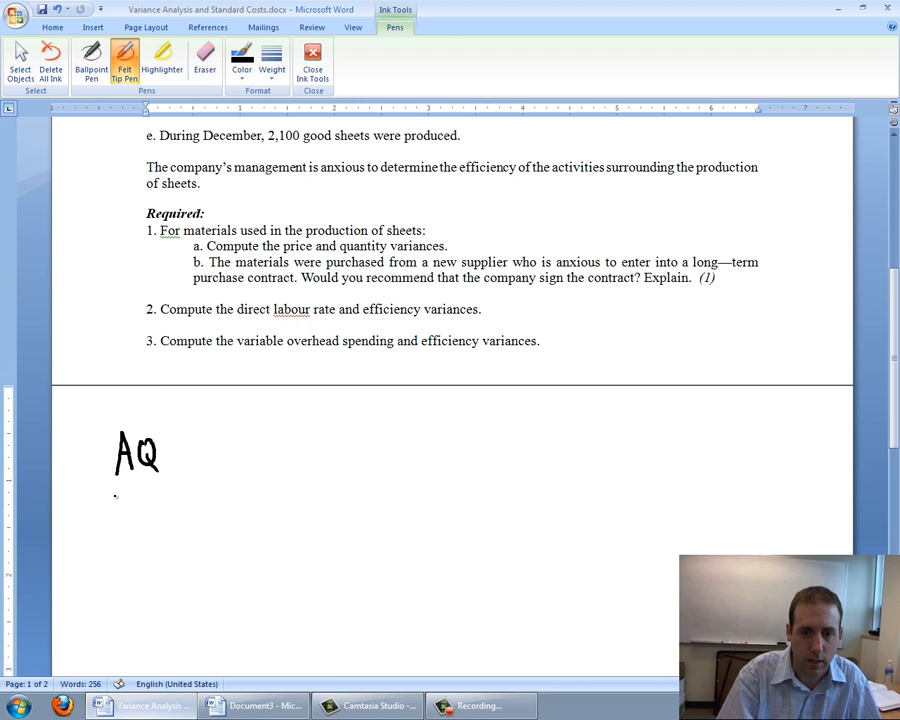
left_click_drag(105, 495, 135, 490)
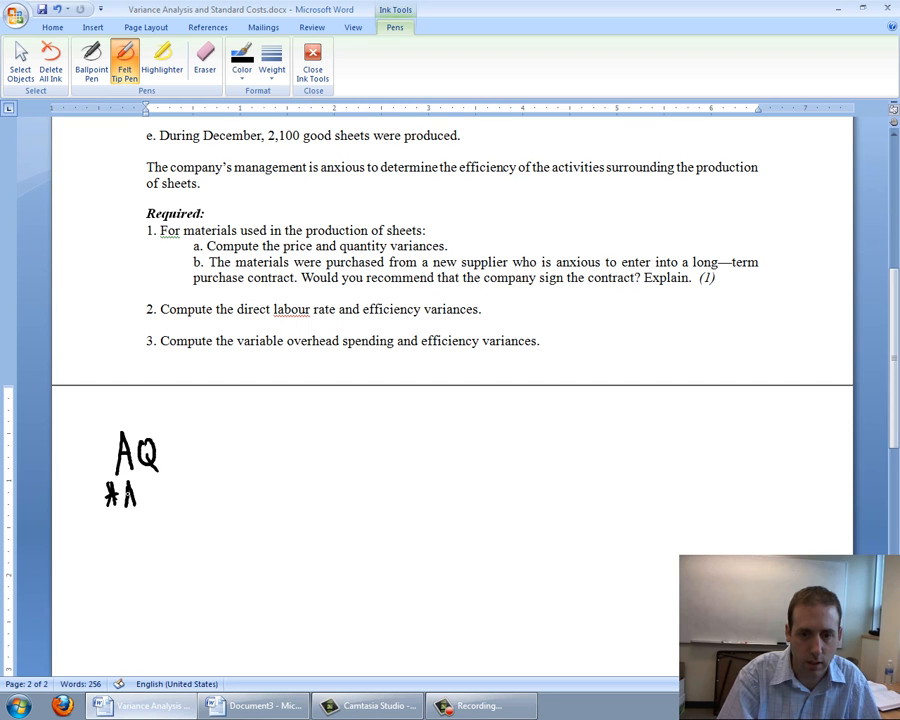
left_click_drag(140, 480, 145, 510)
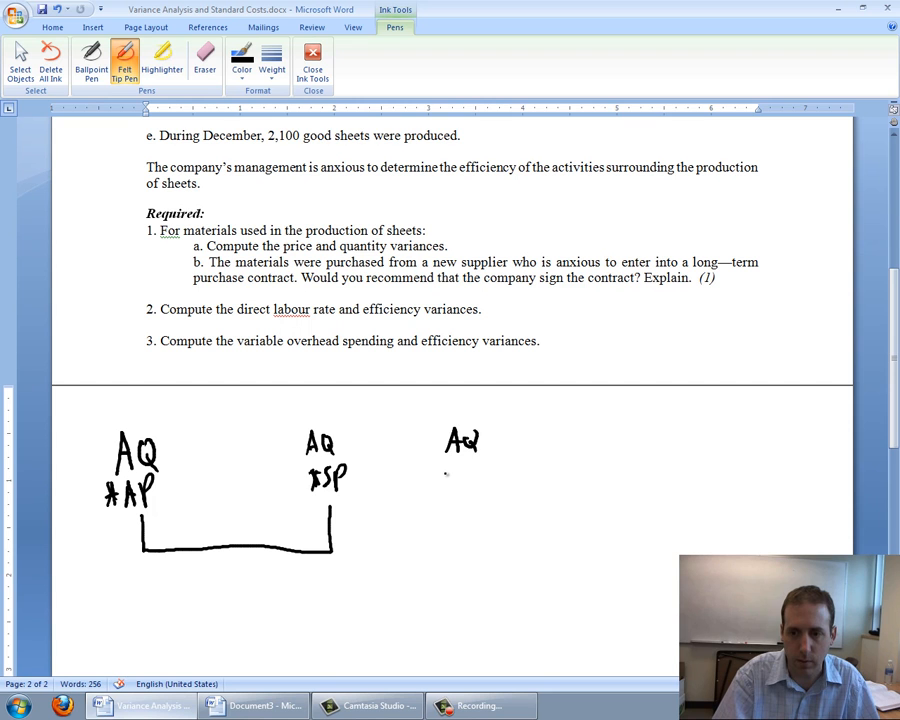
Write AQ×SP and SQ×SP and draw brackets joining each pair of columns
left_click_drag(438, 470, 478, 480)
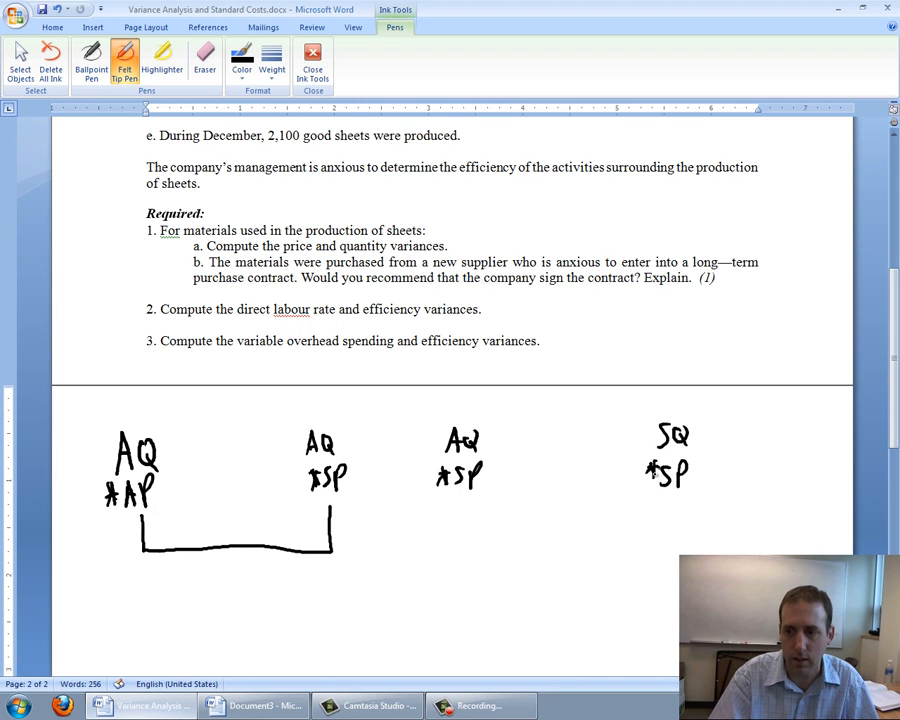
left_click_drag(458, 490, 600, 552)
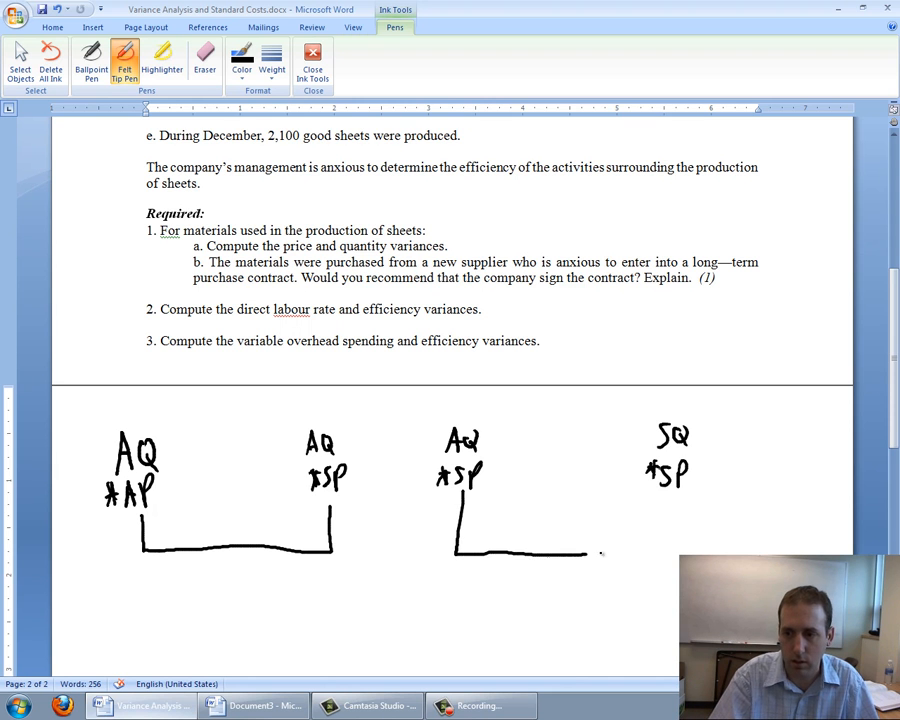
left_click_drag(600, 552, 675, 510)
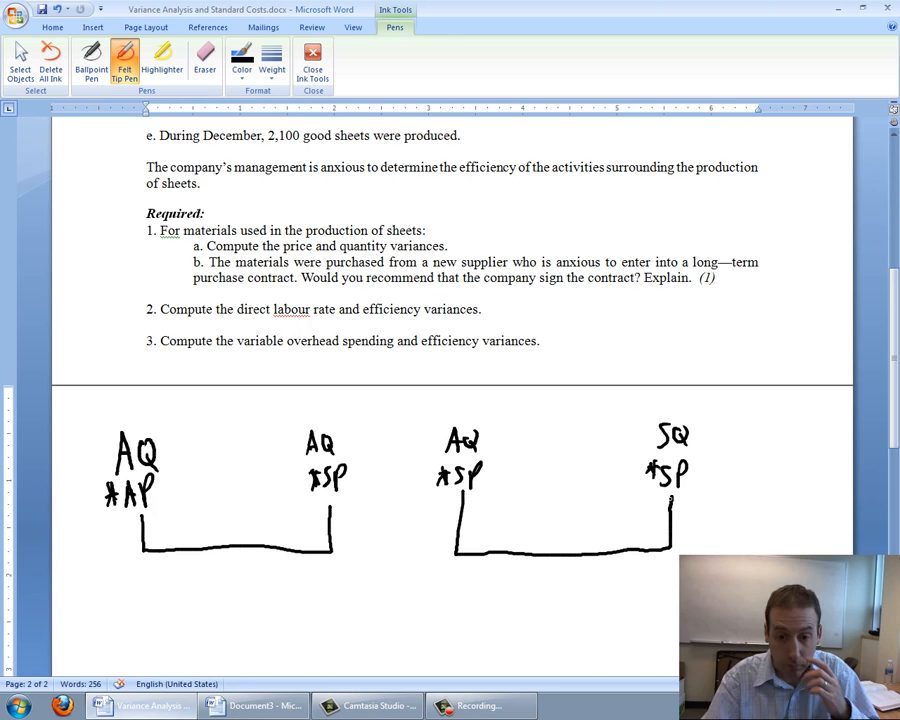
scroll("down", 3)
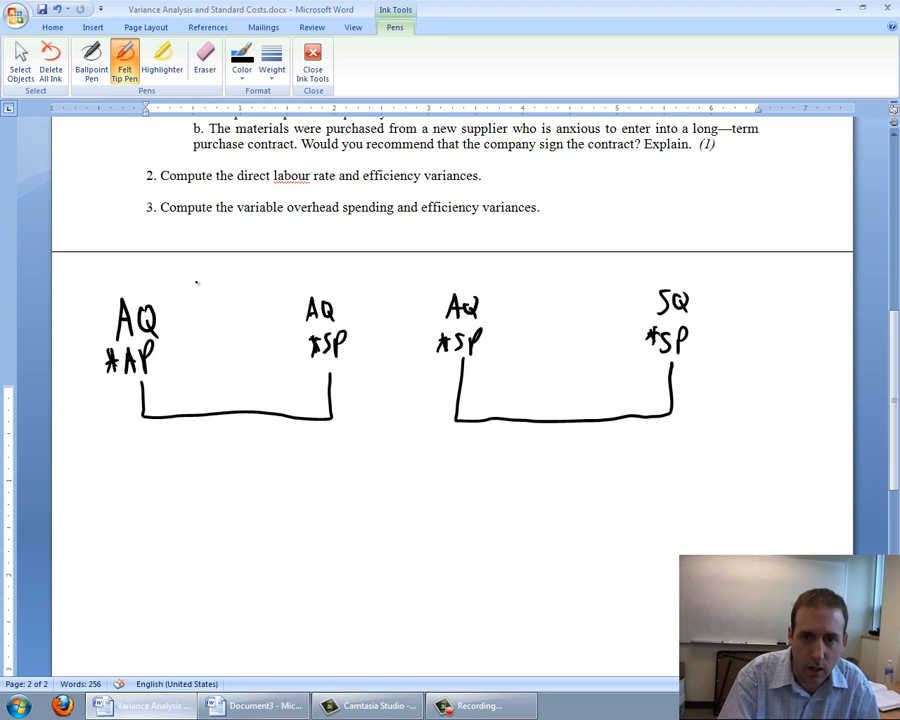
Ink 'DM Purchased' above the first diagram and 'DM Used' above the second
left_click_drag(196, 270, 222, 295)
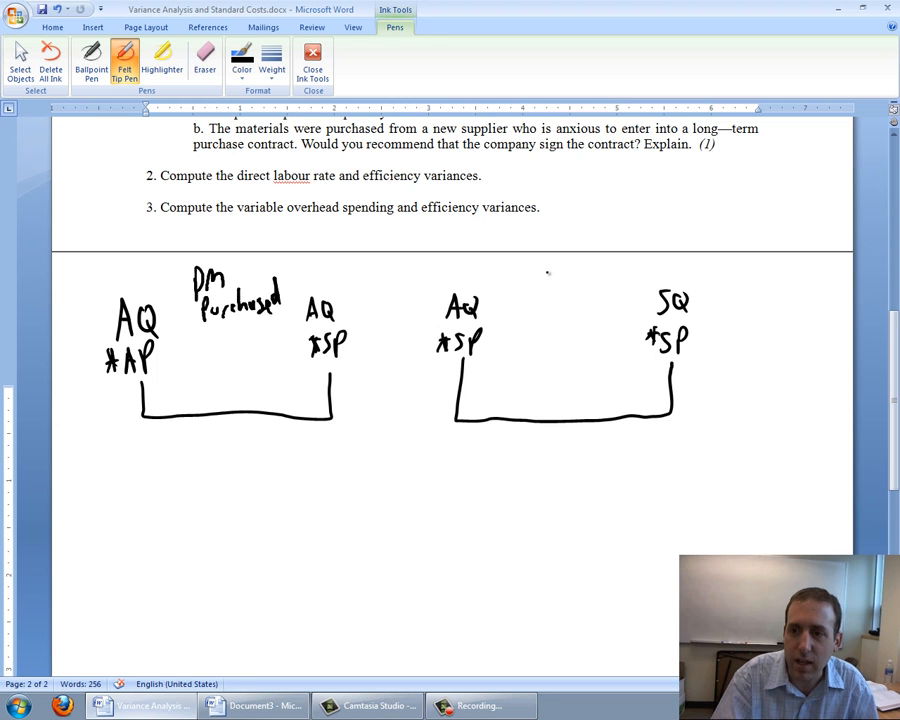
left_click_drag(548, 285, 578, 270)
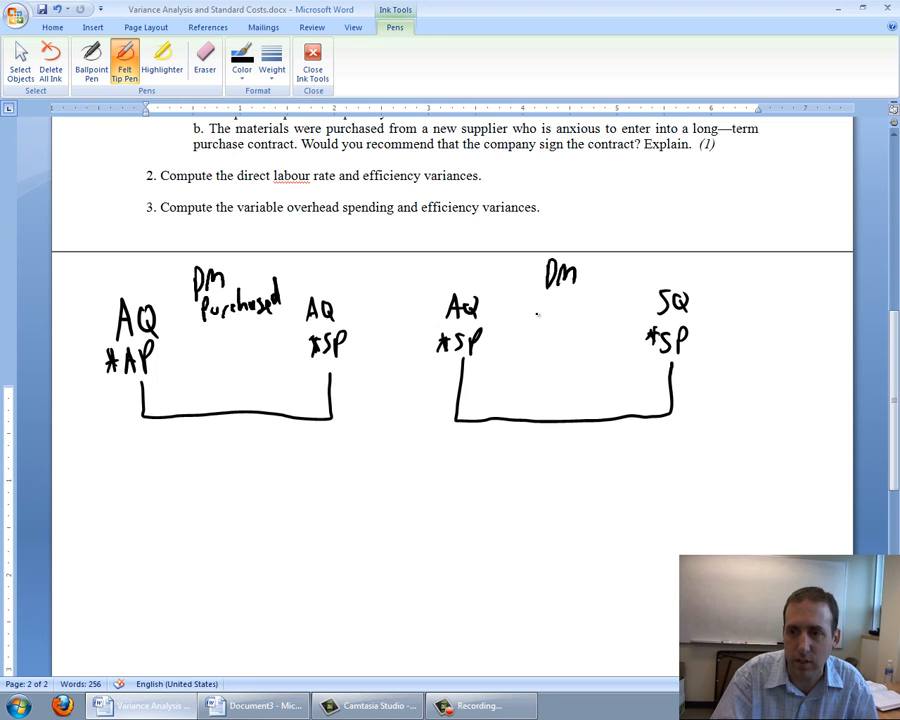
left_click_drag(533, 308, 582, 312)
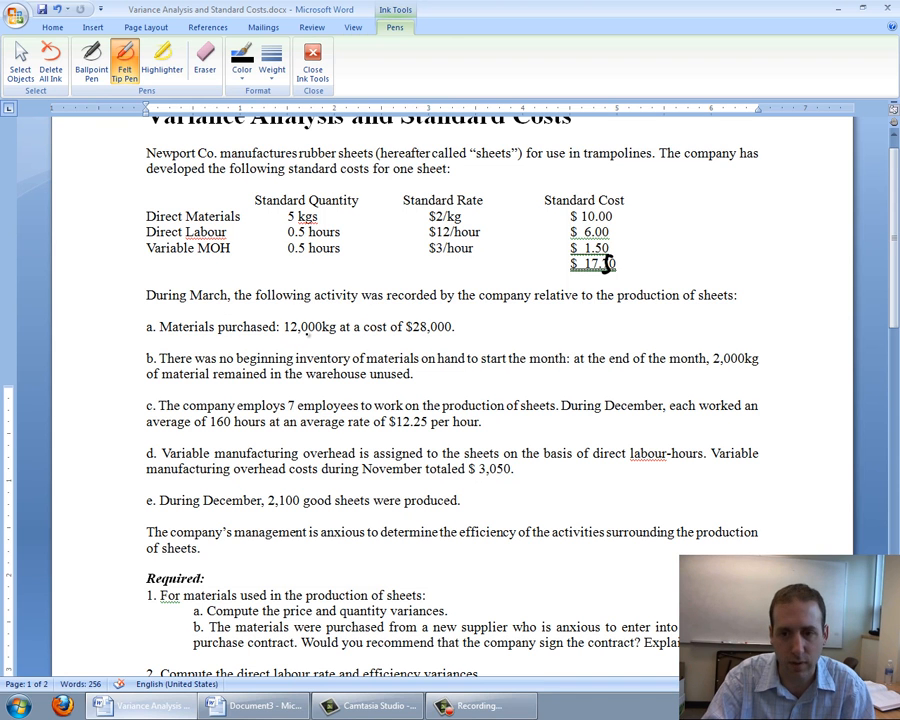
Ink 12000kg beside AQ with a dividing line and 28,000 beneath it, then bring up the Start menu
scroll("down", 3)
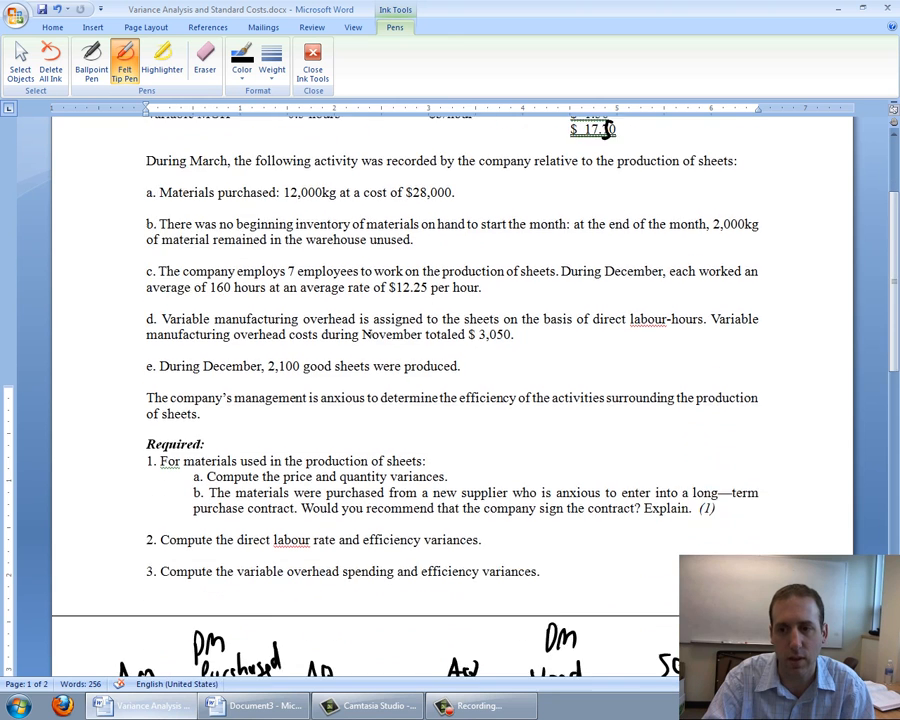
scroll("down", 3)
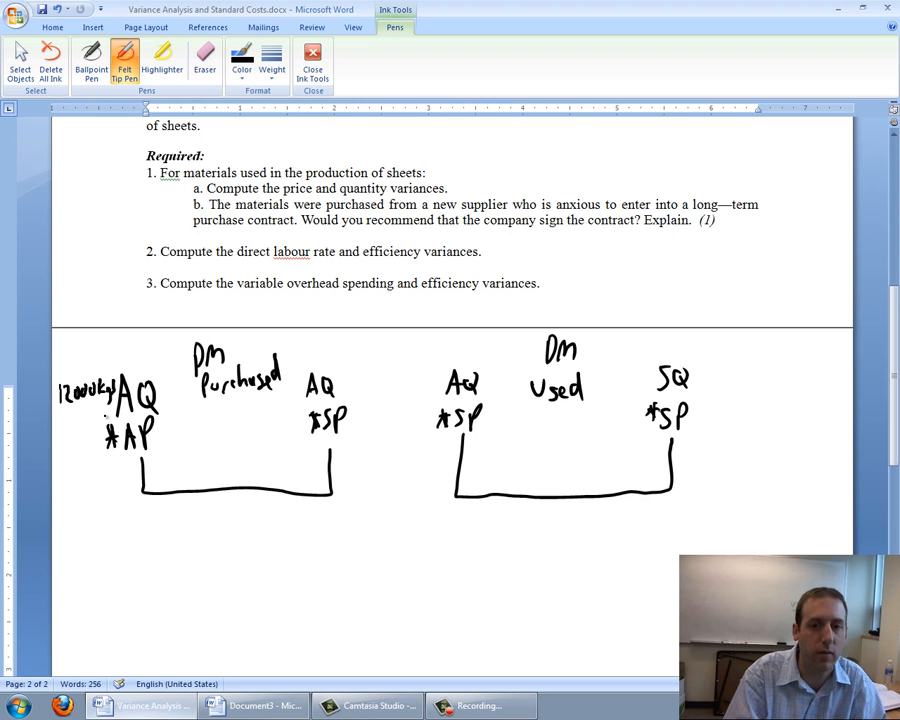
left_click_drag(60, 461, 113, 461)
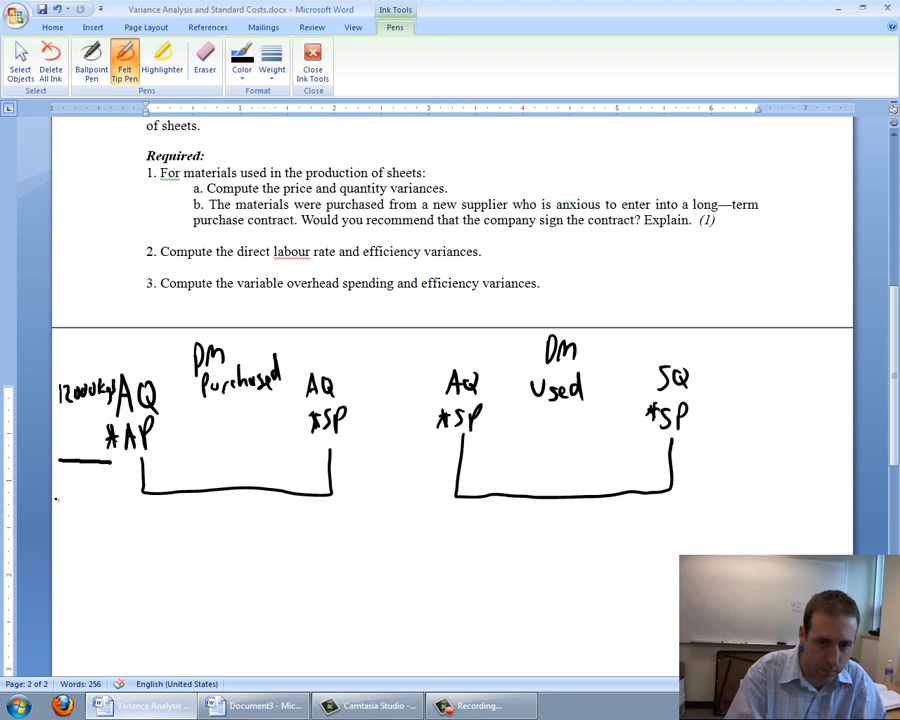
left_click_drag(58, 478, 85, 490)
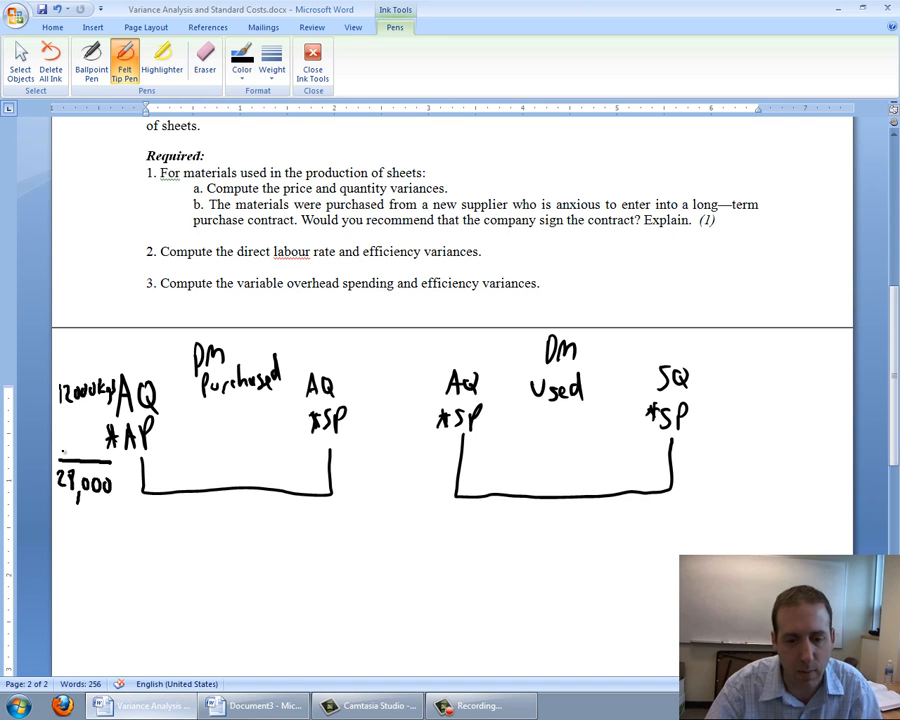
left_click(17, 706)
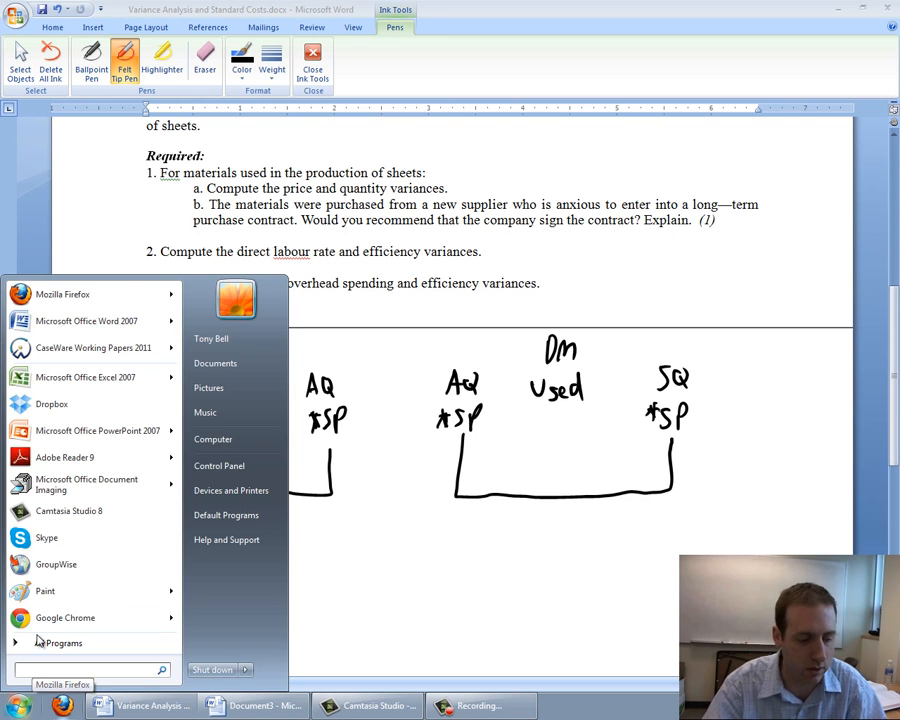
Launch Windows Calculator via 'calc' to divide 28000 by 12000, then return to Word
type("calc")
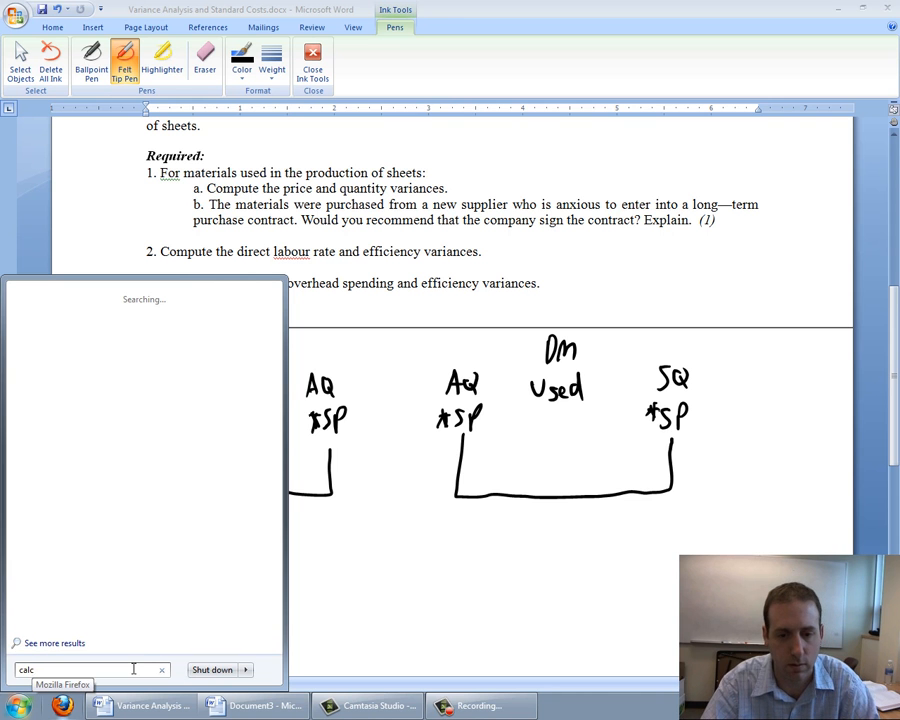
left_click(56, 643)
type("28000 / 1")
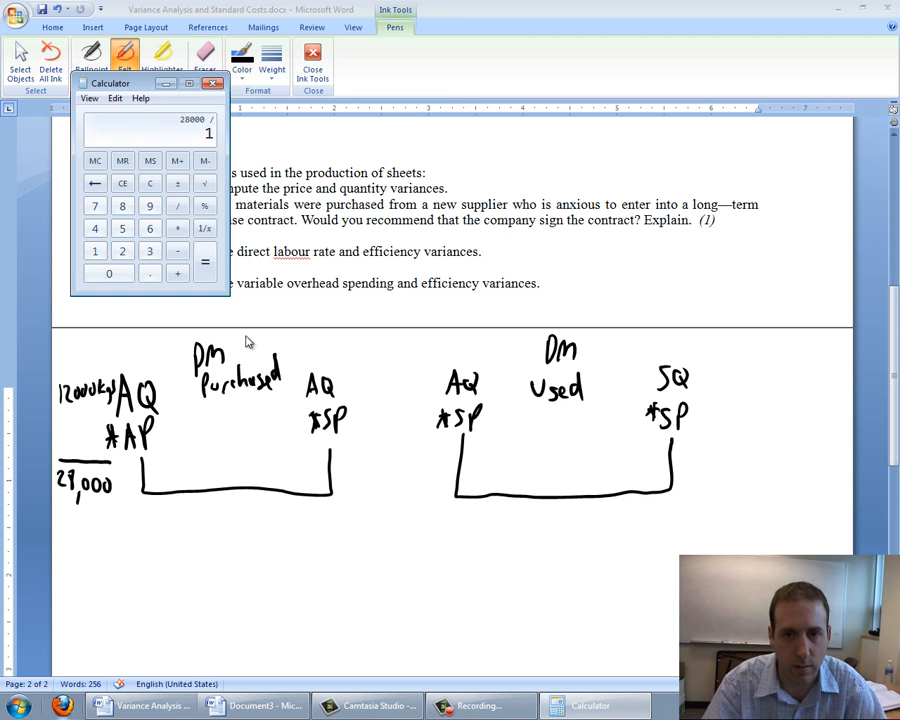
left_click(205, 261)
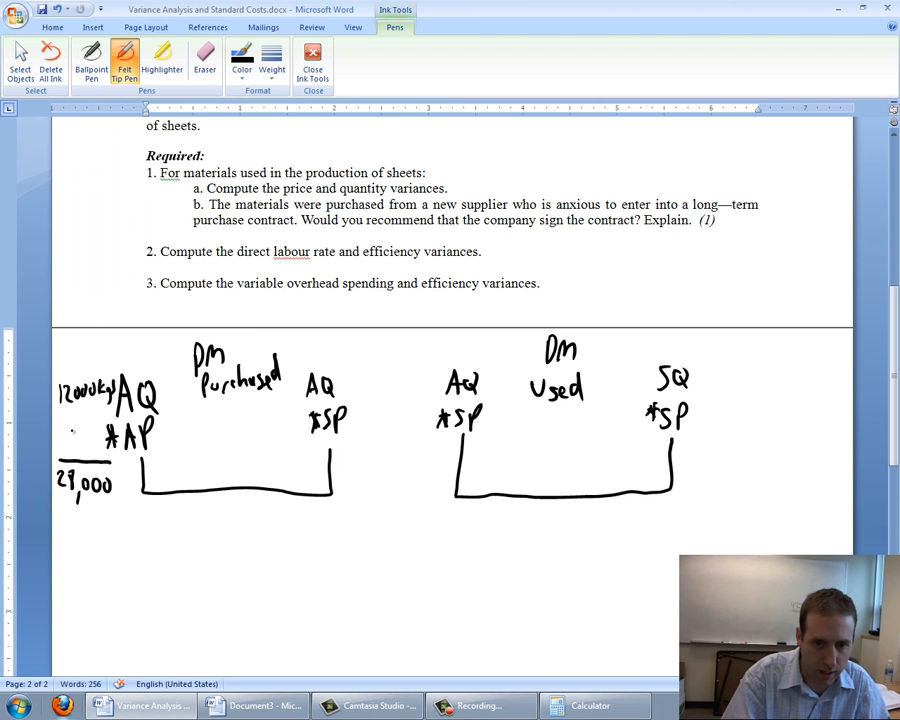
Note the actual price 2.33 beside ×AP and 12000 × 2 under the AQ×SP column
type("2.33")
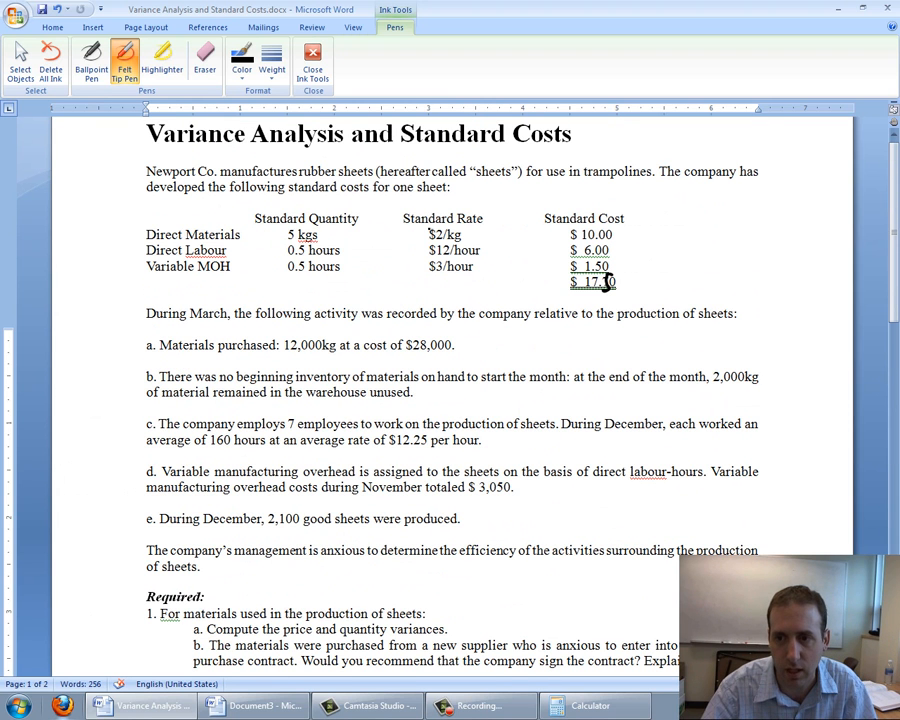
scroll("down", 3)
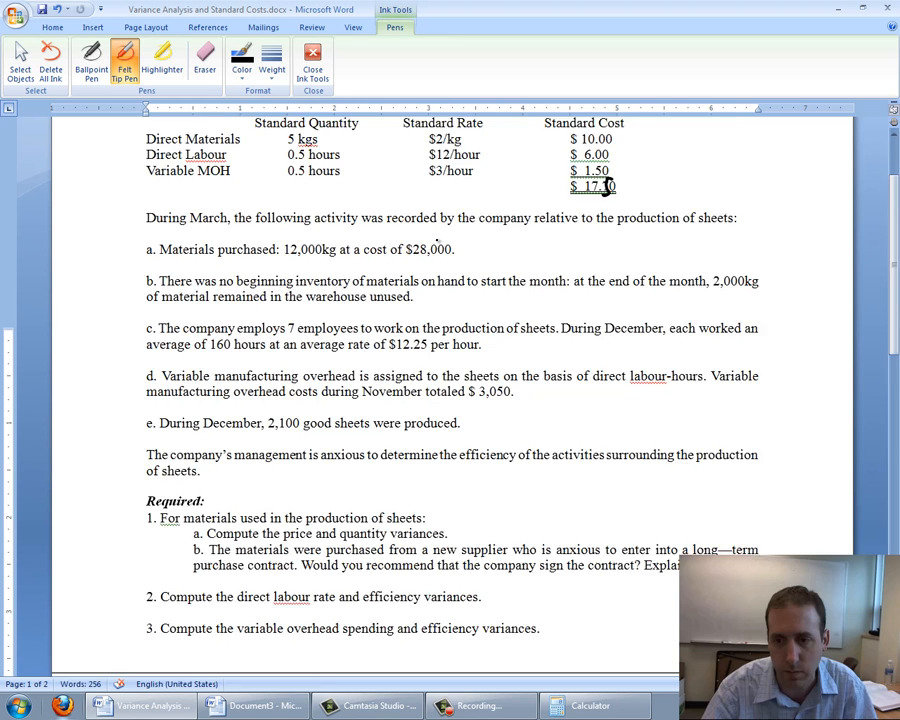
scroll("down", 3)
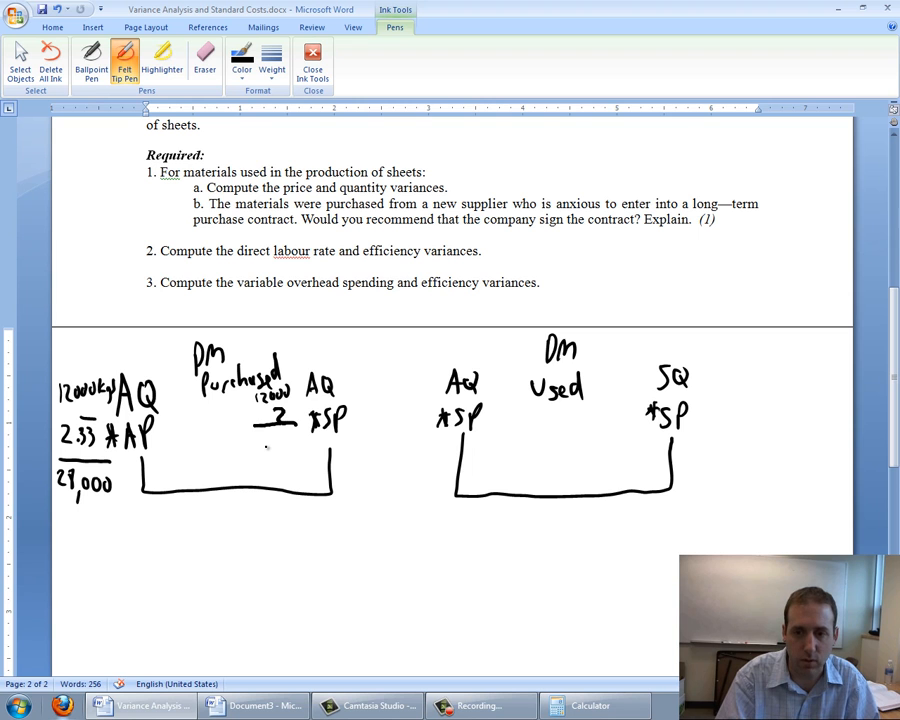
left_click_drag(270, 450, 320, 452)
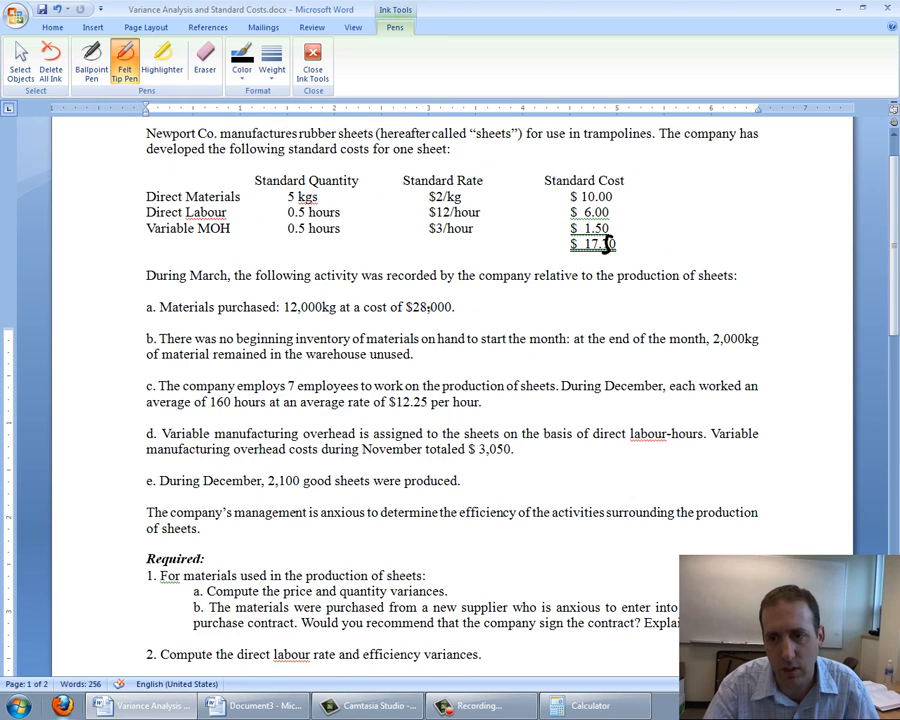
Write 4000 U under the left bracket and label it DM price variance
scroll("down", 3)
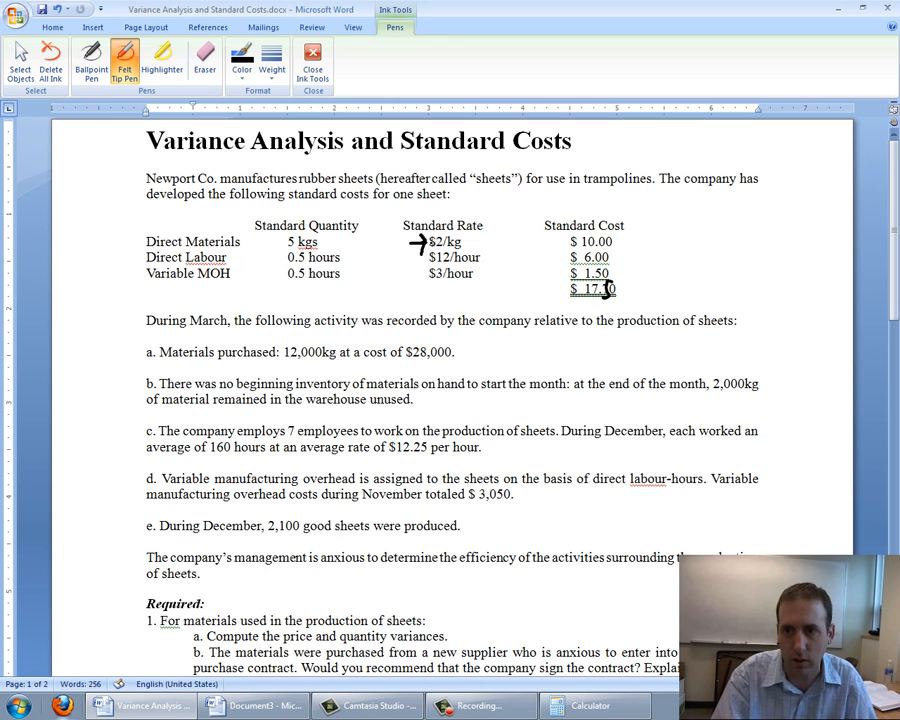
scroll("down", 3)
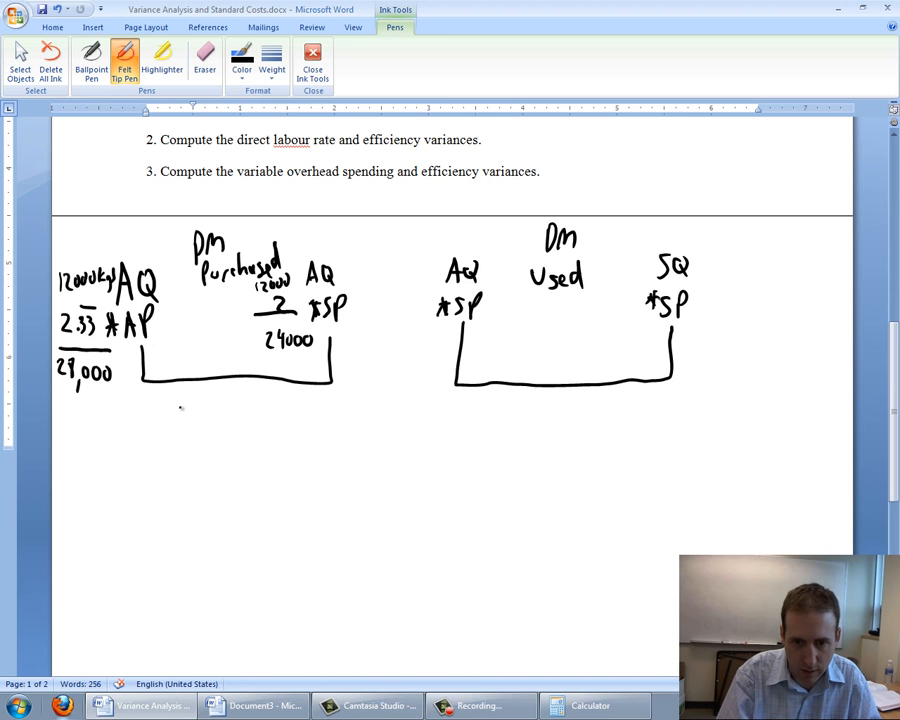
left_click_drag(185, 405, 230, 400)
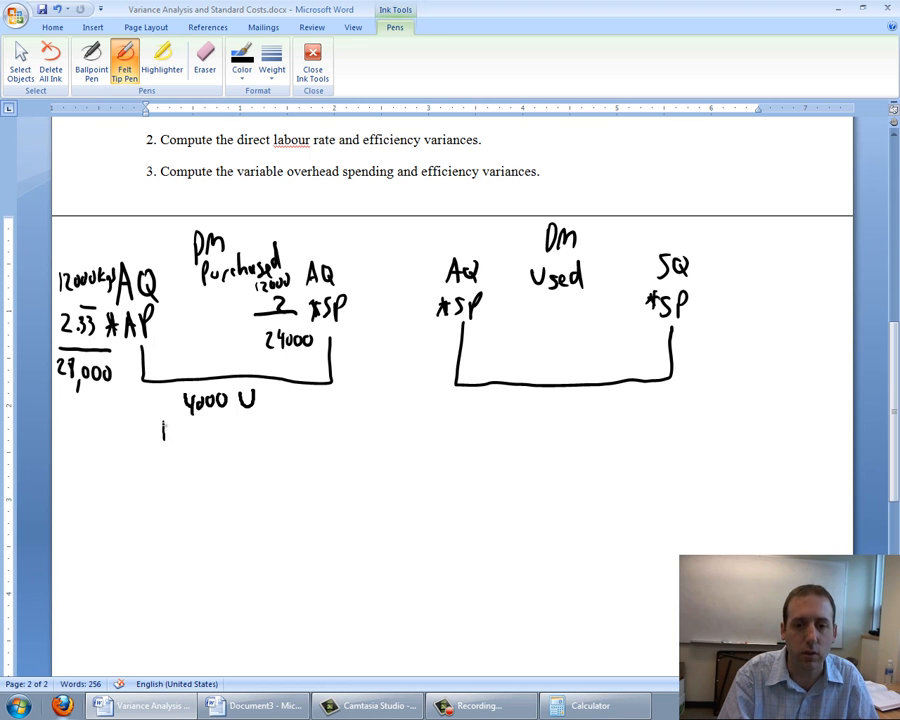
left_click_drag(162, 430, 240, 430)
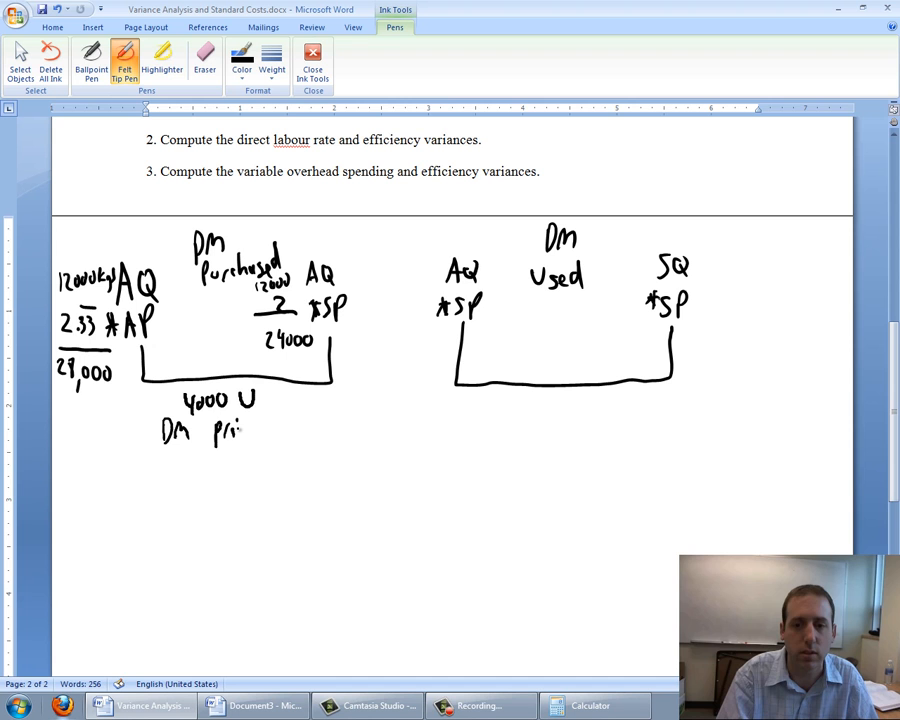
left_click_drag(240, 432, 300, 432)
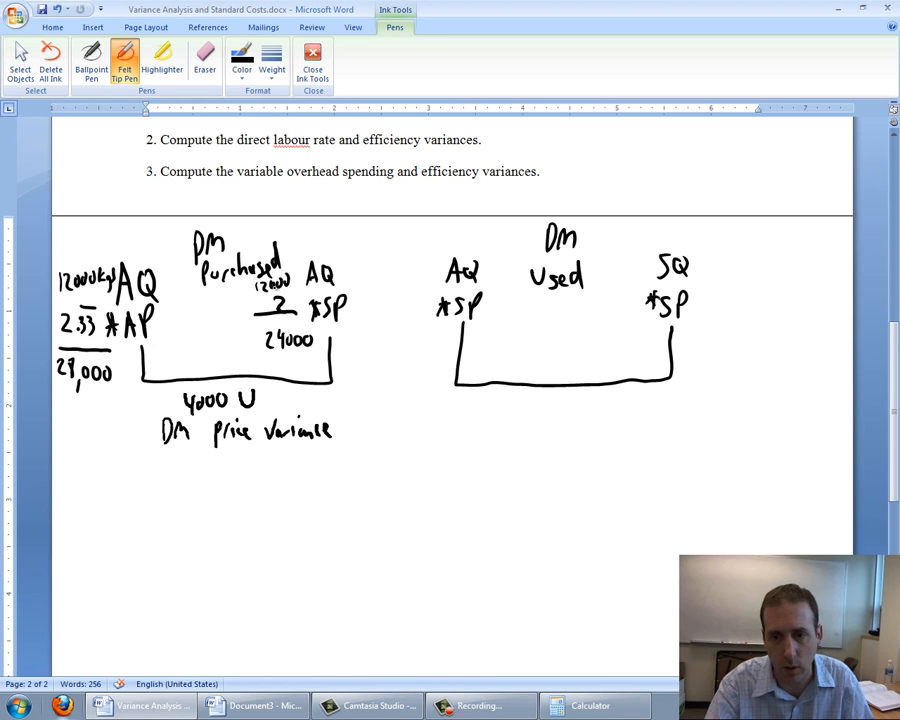
left_click(590, 279)
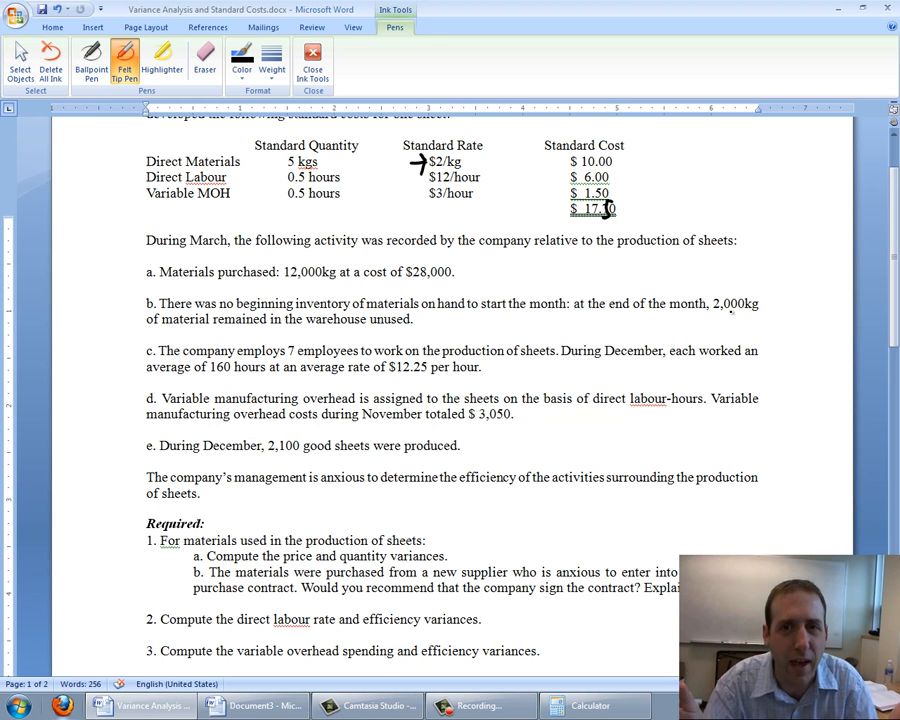
Check the $2/kg standard and ink 10,000kg × 2 = 20,000 under AQ with ×2 beside SP
scroll("down", 3)
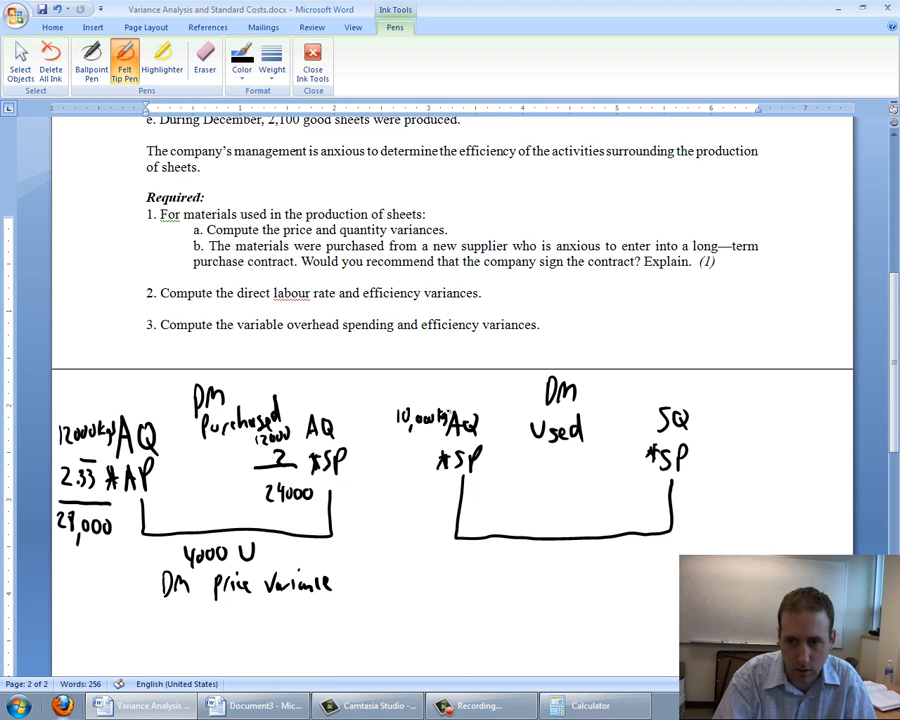
left_click(410, 452)
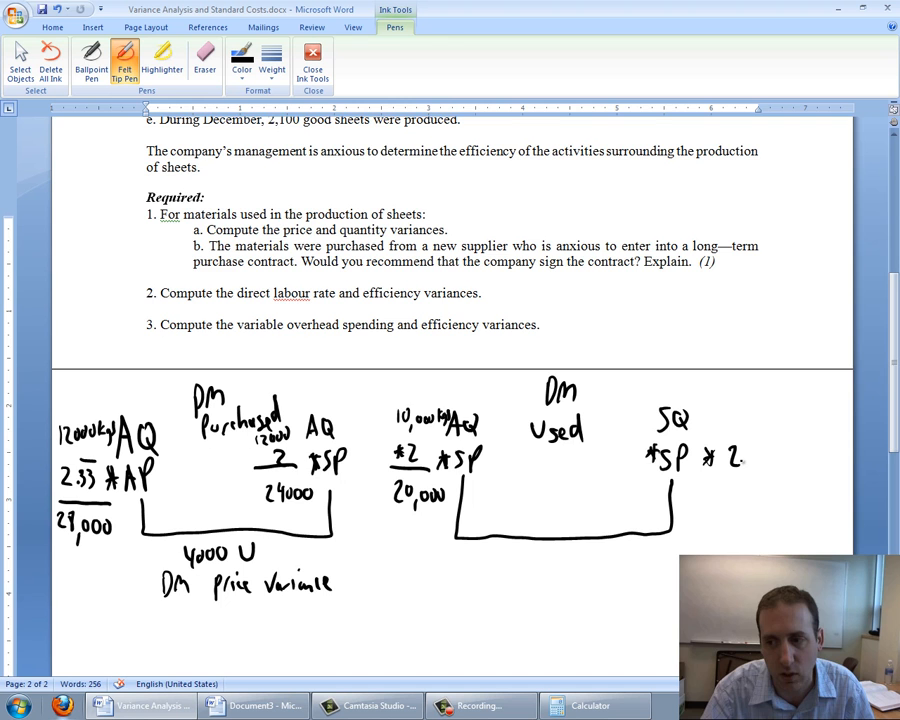
scroll("down", 3)
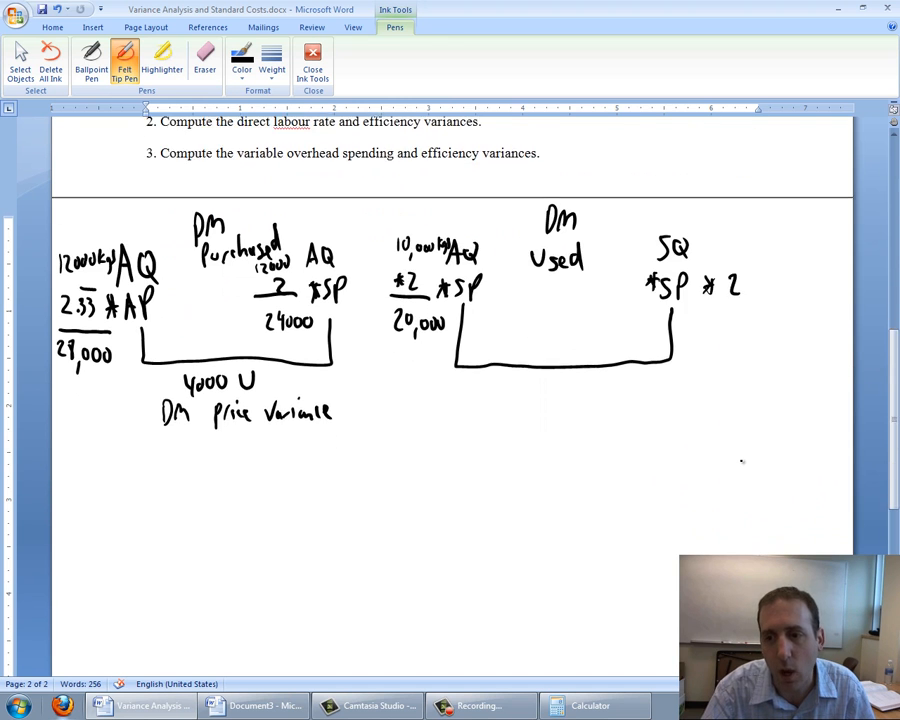
scroll("down", 3)
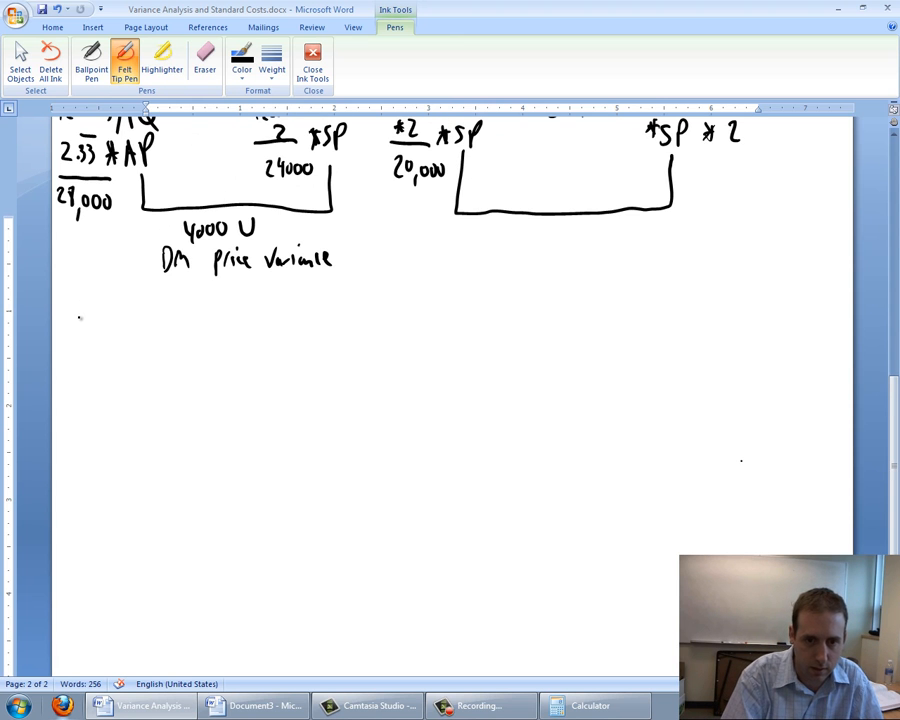
Handwrite "Given the actual level of output (# of units produced)" below the diagrams
left_click_drag(78, 305, 120, 330)
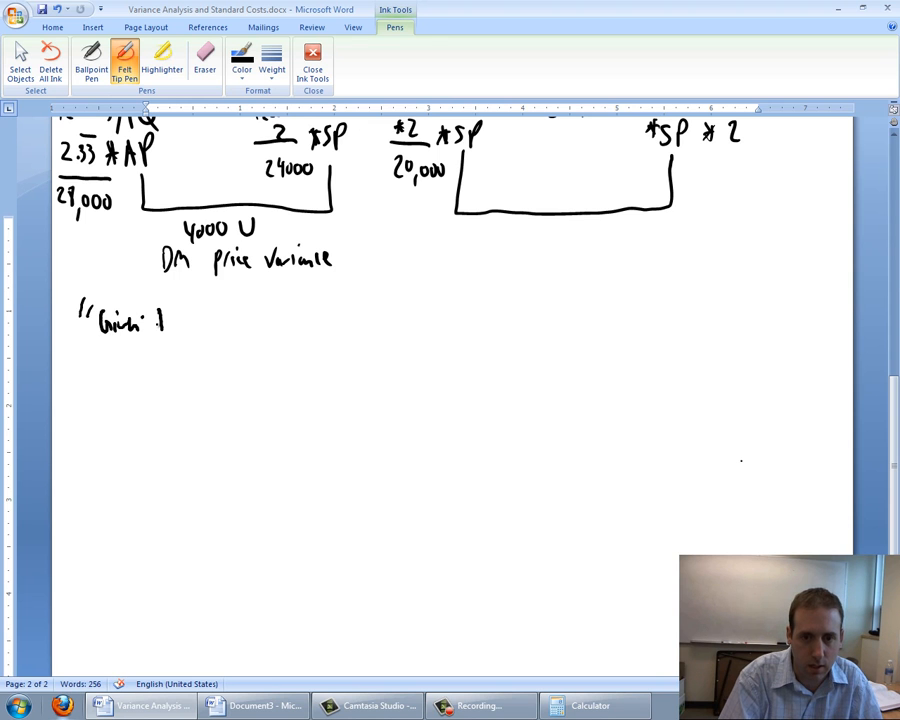
left_click_drag(160, 320, 205, 320)
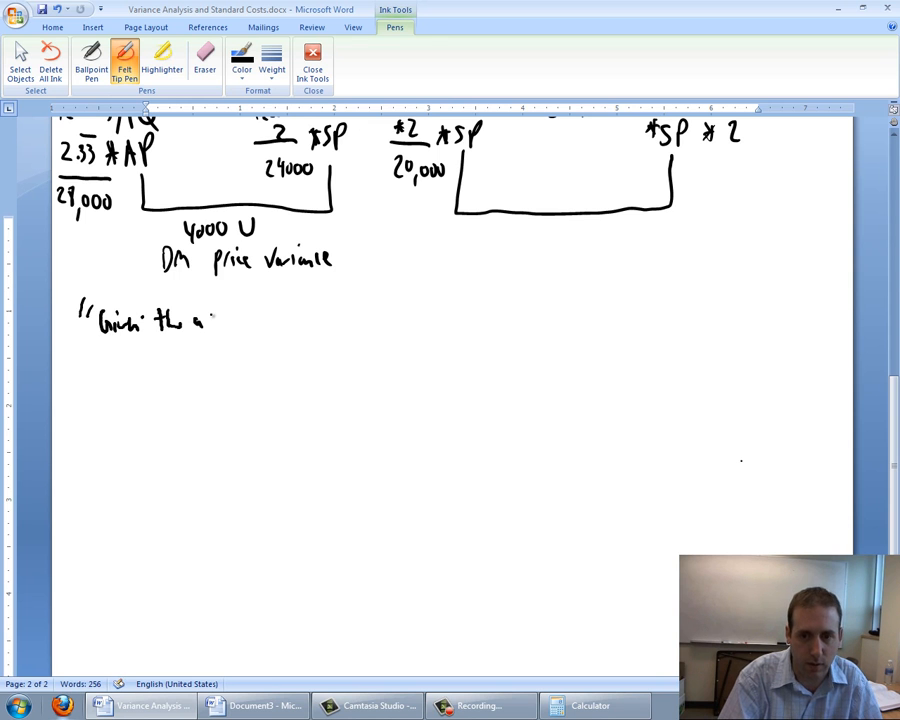
left_click_drag(195, 318, 265, 320)
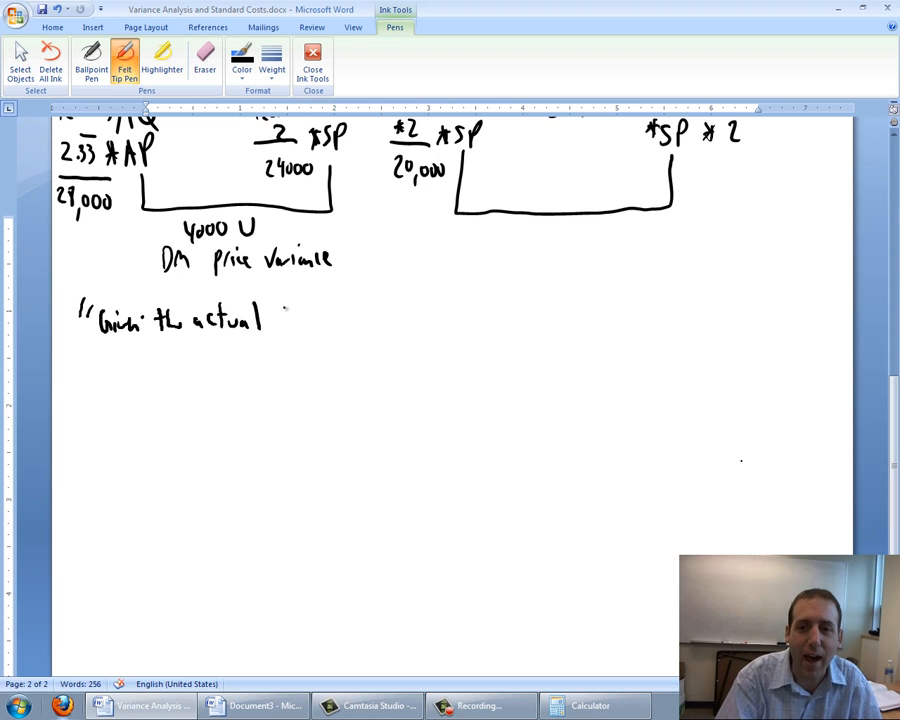
left_click_drag(270, 318, 340, 320)
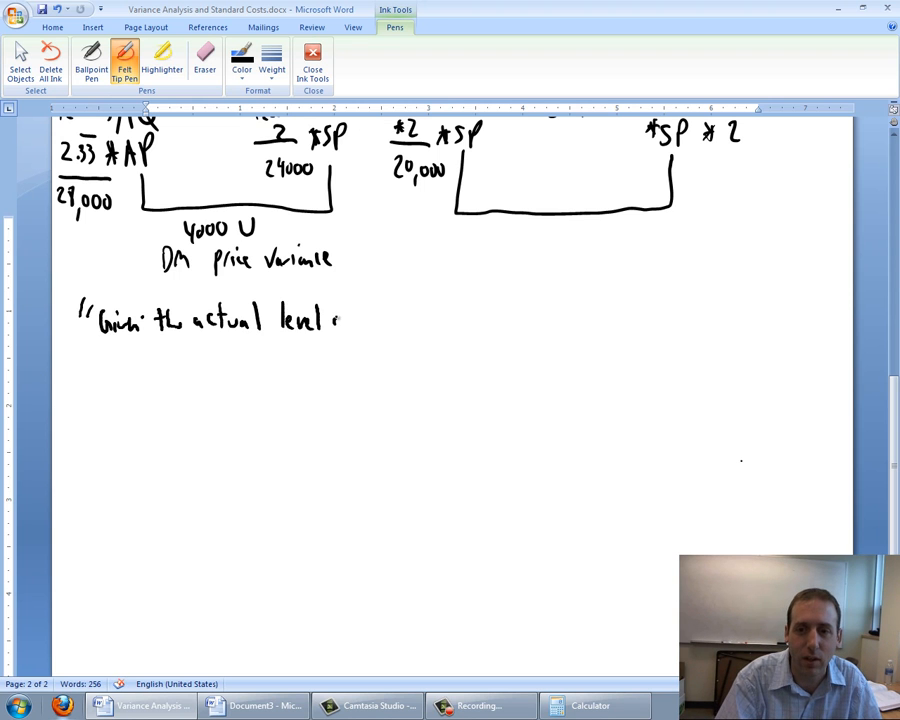
left_click_drag(335, 318, 400, 318)
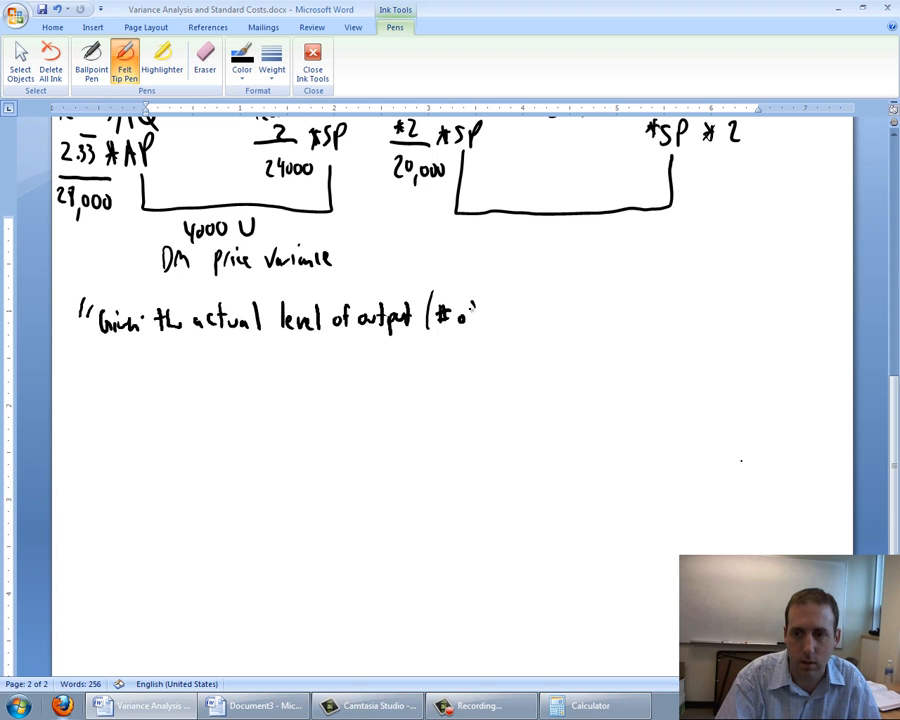
left_click_drag(445, 315, 525, 315)
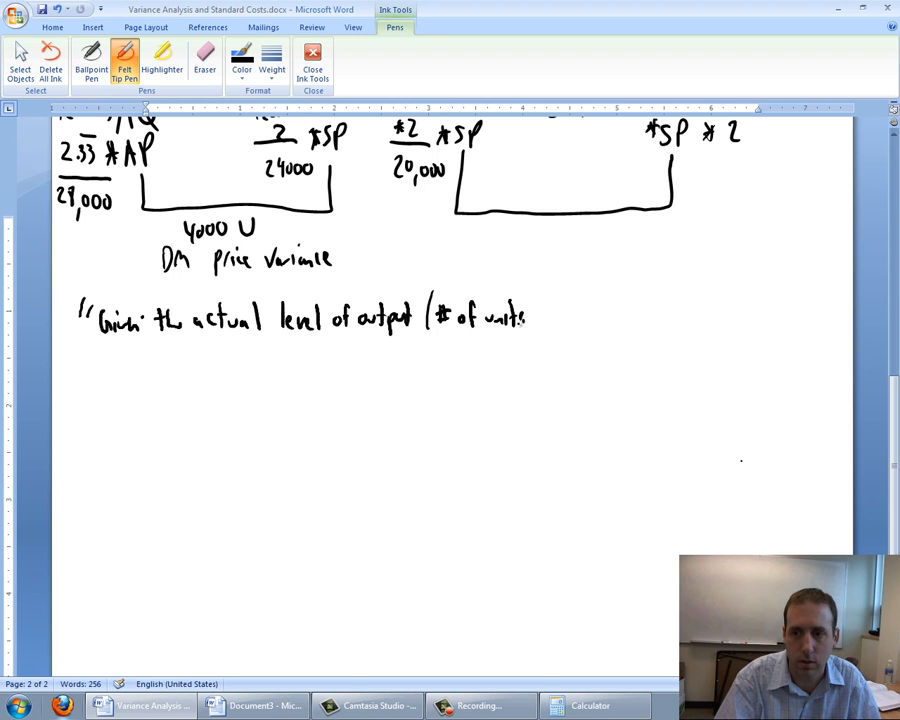
left_click_drag(525, 315, 585, 315)
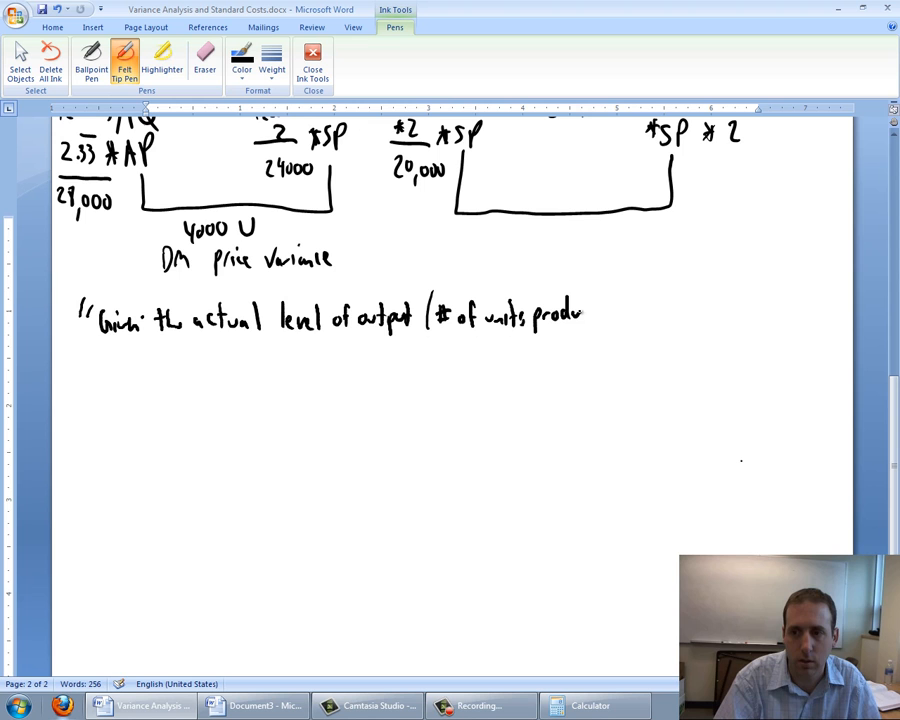
left_click_drag(585, 315, 620, 310)
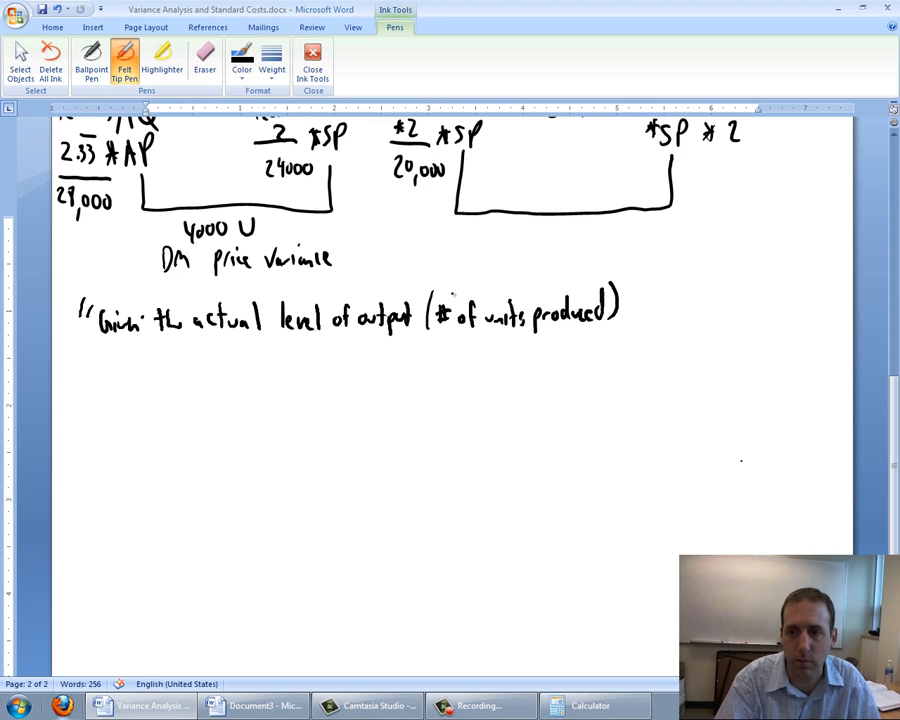
Continue the note on the next line with how much DM/DL/MOH
left_click(95, 360)
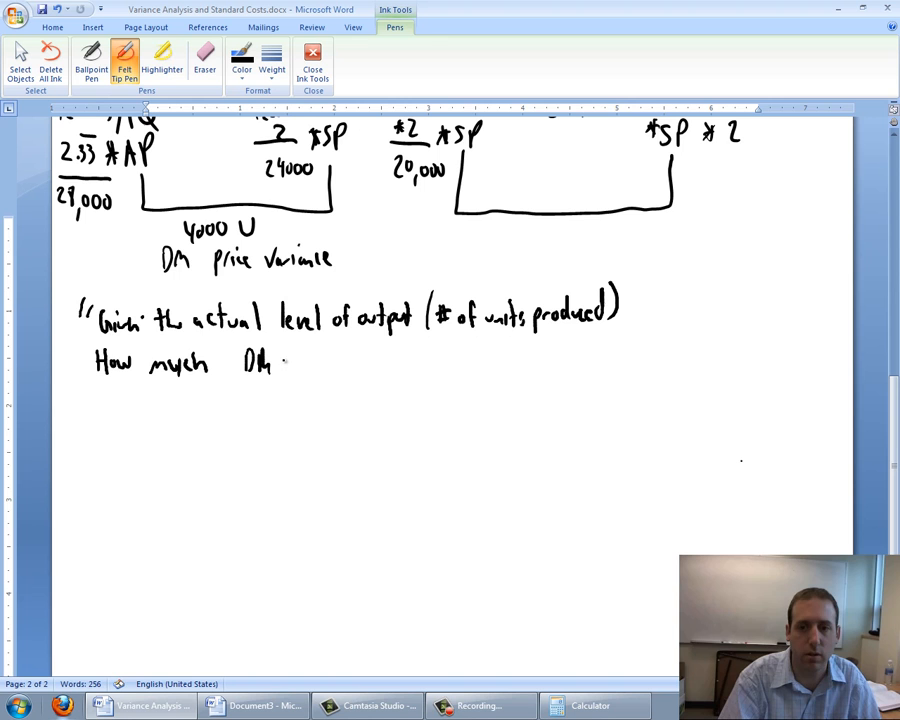
left_click_drag(280, 363, 320, 370)
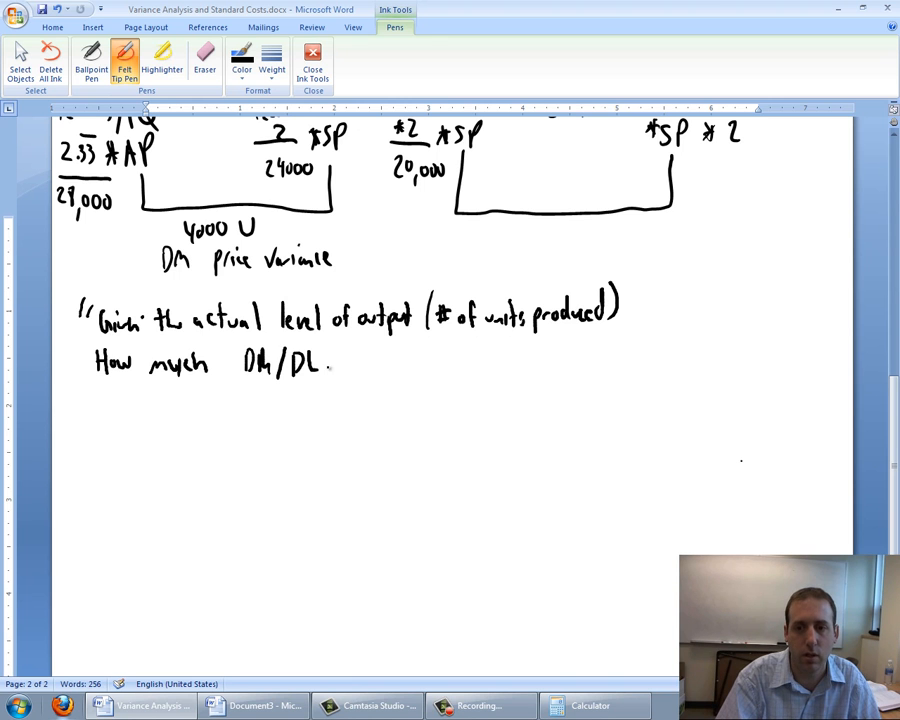
left_click_drag(330, 362, 378, 362)
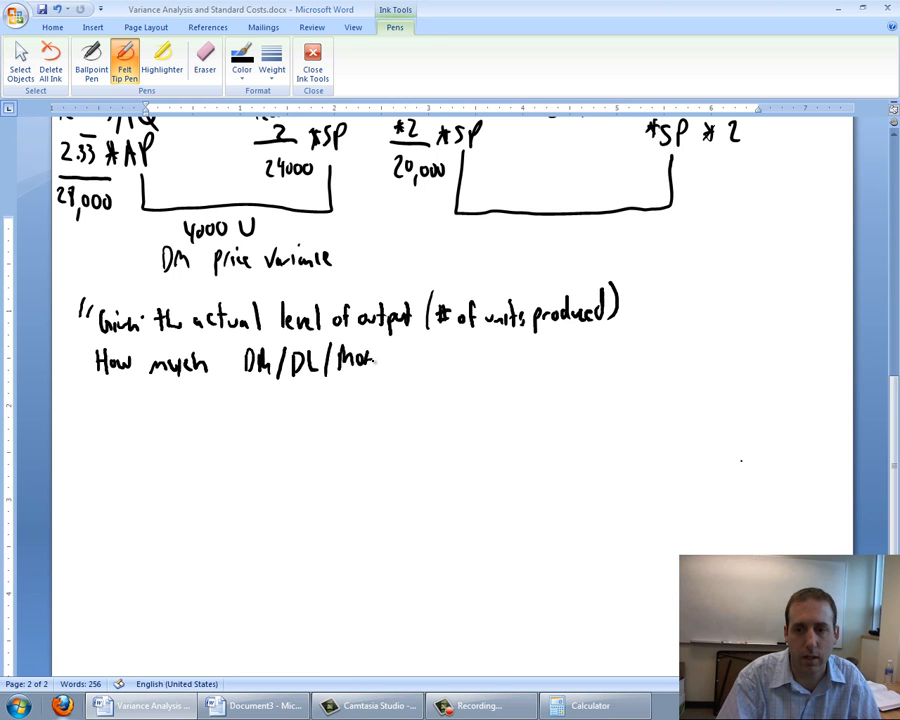
left_click_drag(385, 360, 440, 360)
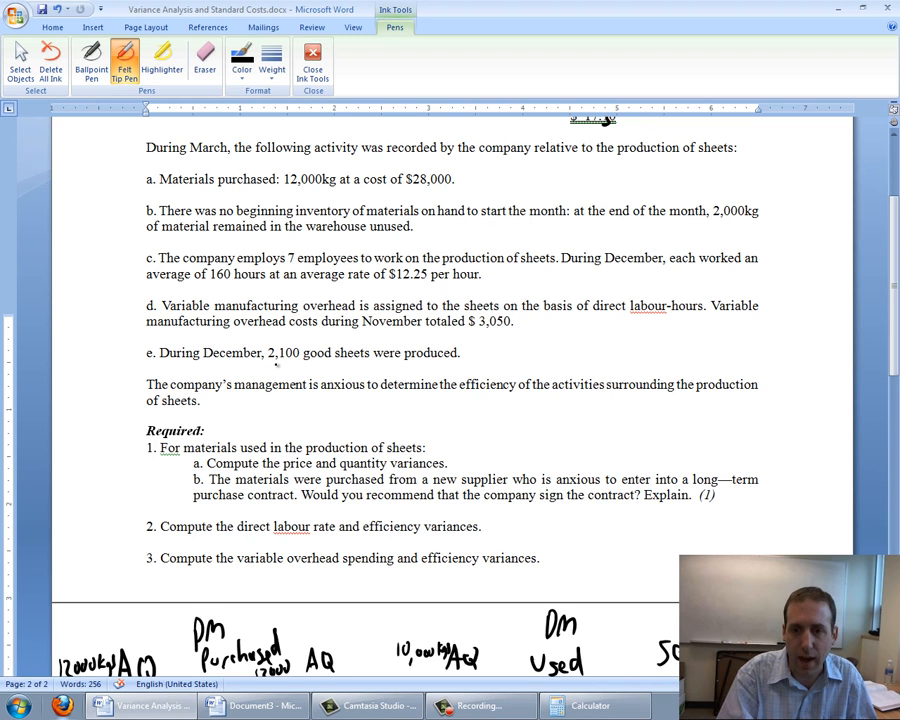
Circle the 2,100 good sheets, arrow the 5 kgs standard, and note 2100 × 5 above SQ
left_click_drag(270, 352, 345, 358)
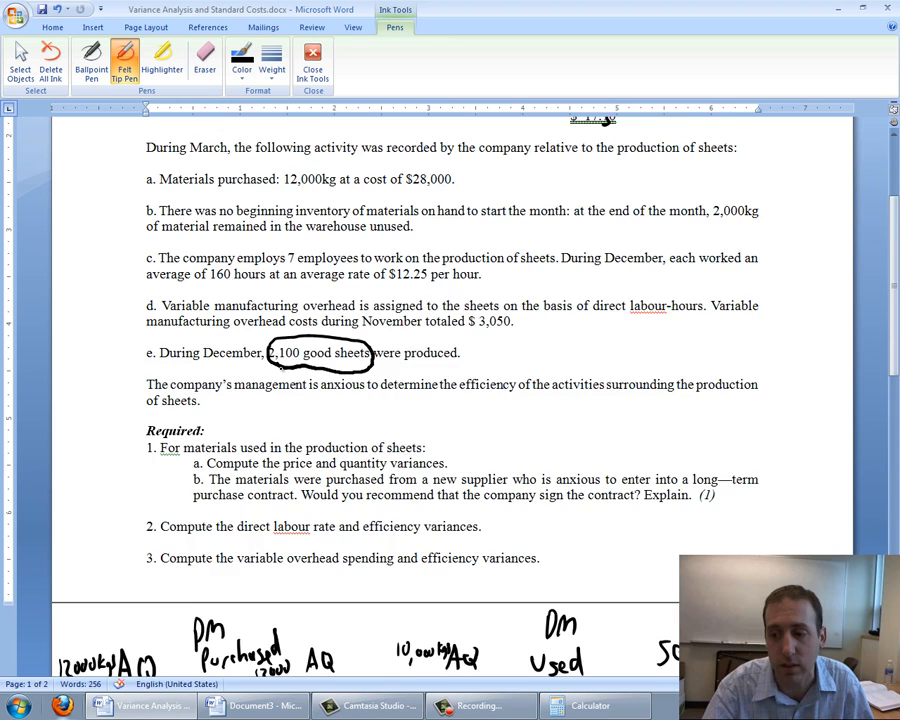
scroll("down", 3)
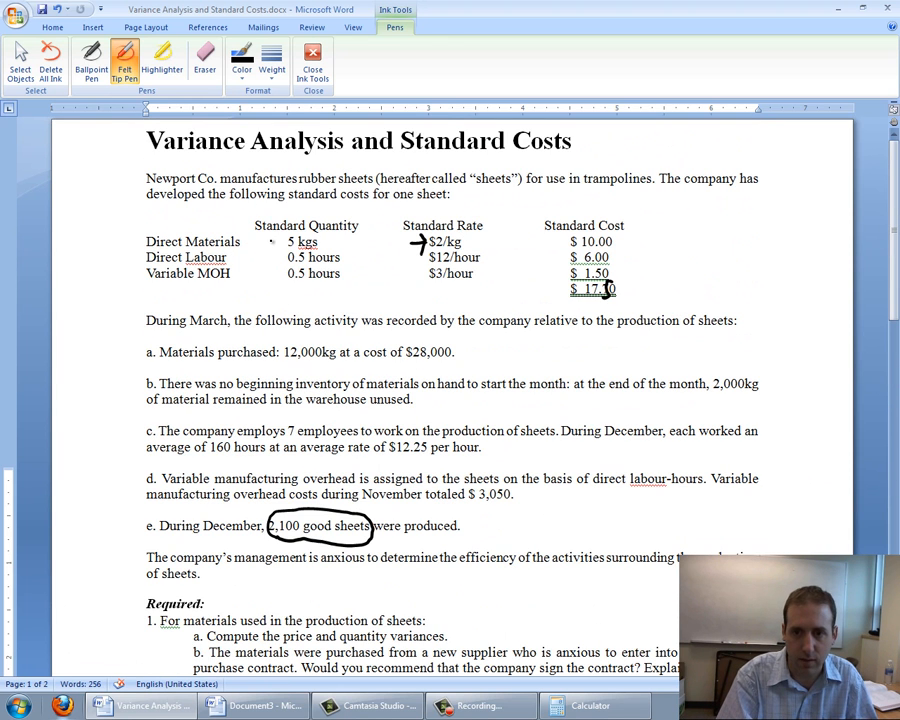
left_click_drag(295, 243, 278, 243)
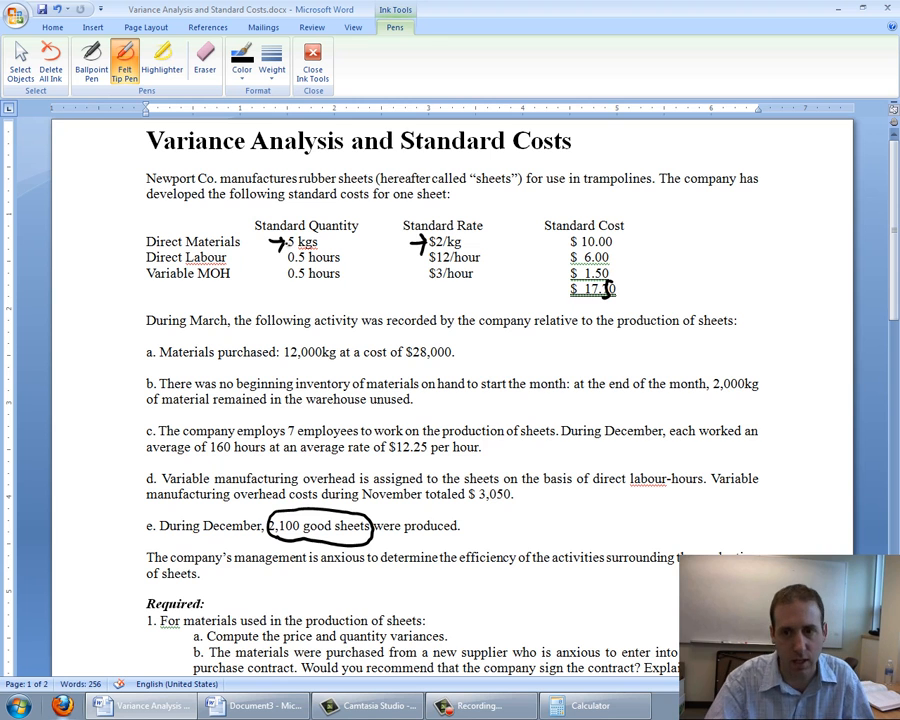
scroll("down", 3)
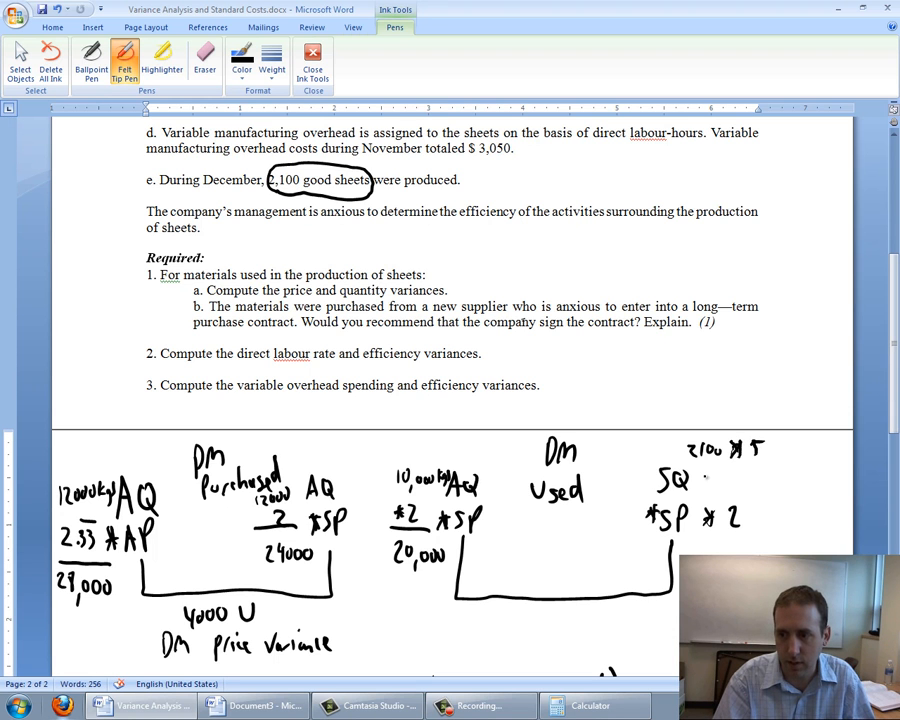
Ink SQ = 10,500 giving 21,000, label the 1000 F DM quantity variance, and curve both variances toward a total
left_click_drag(700, 478, 750, 478)
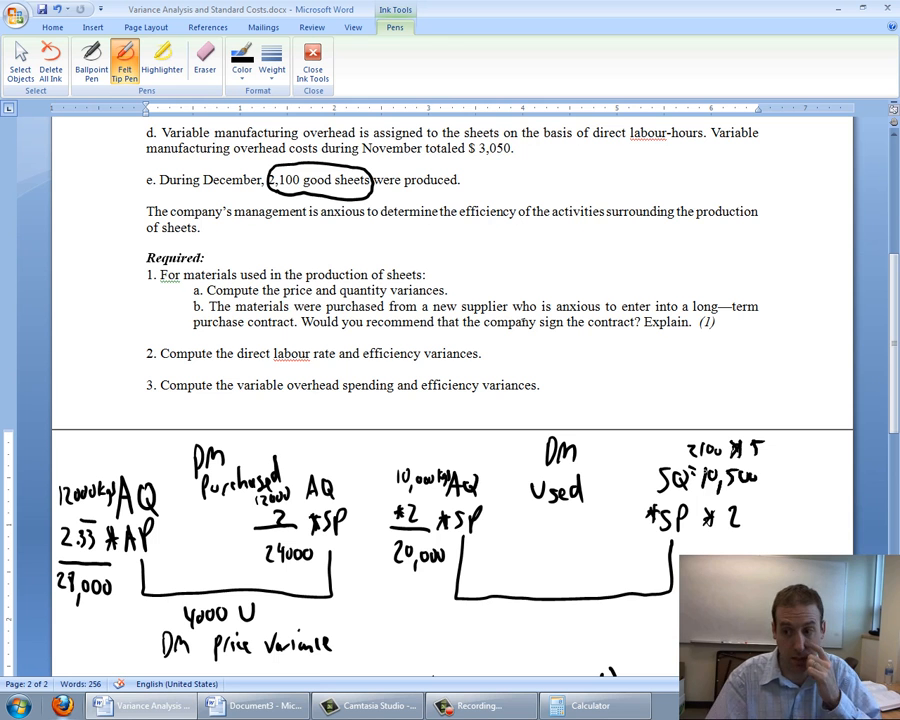
scroll("down", 3)
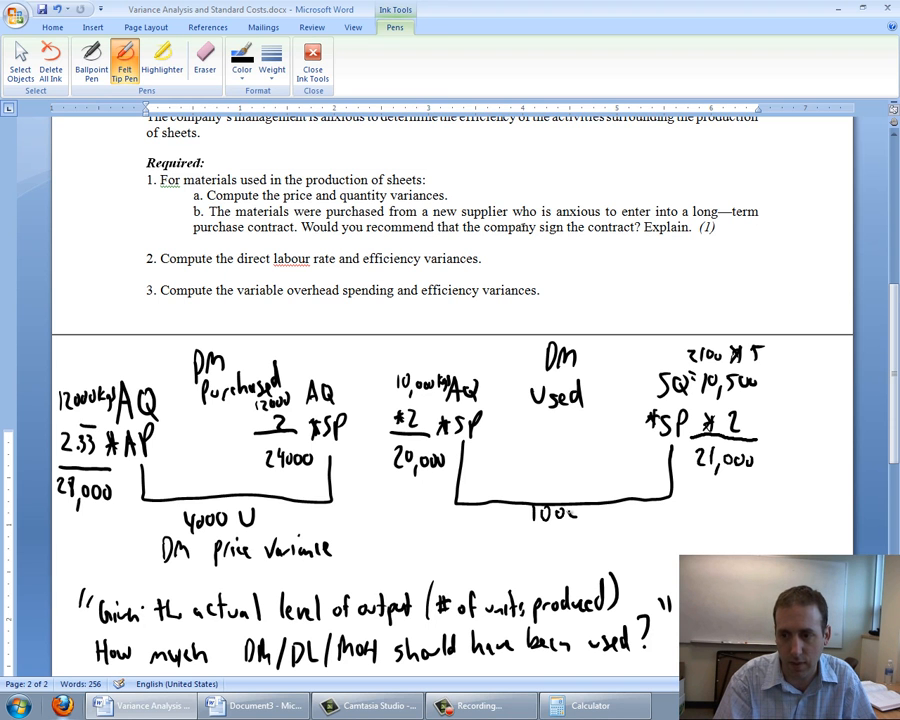
left_click(540, 510)
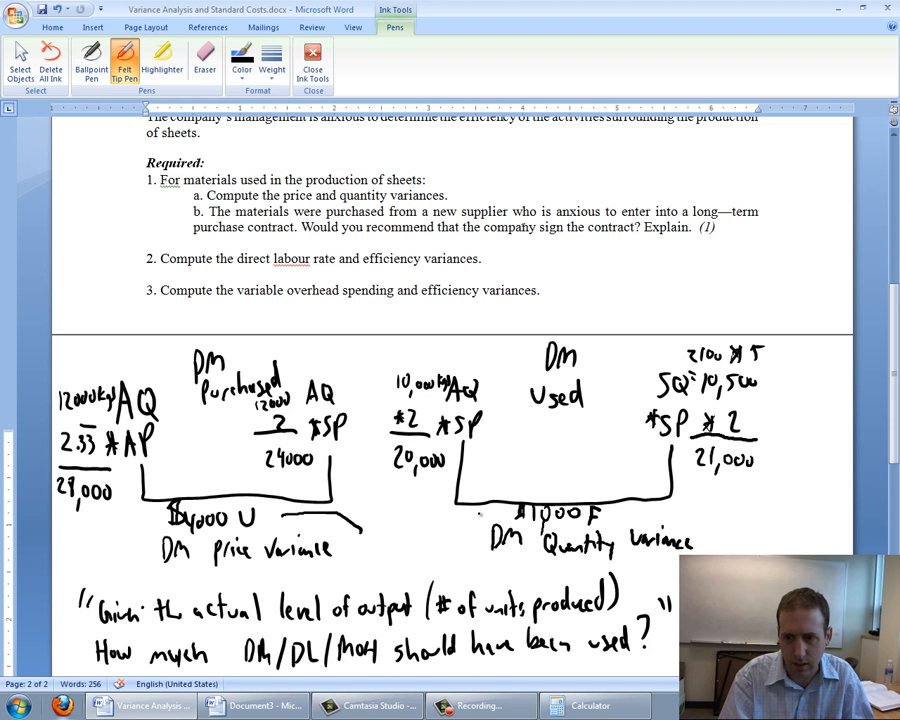
left_click_drag(370, 545, 485, 510)
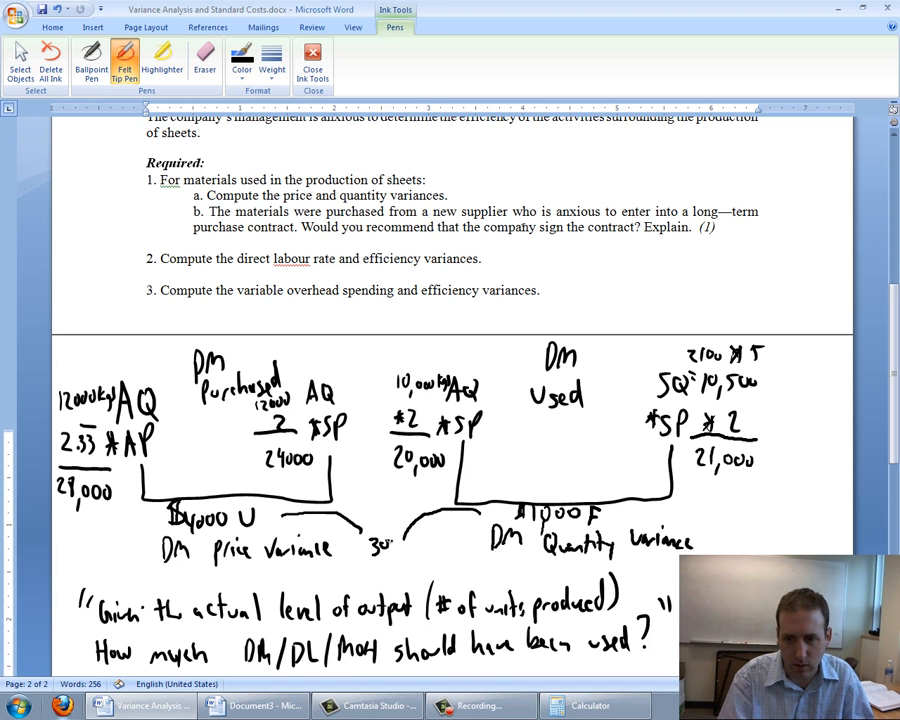